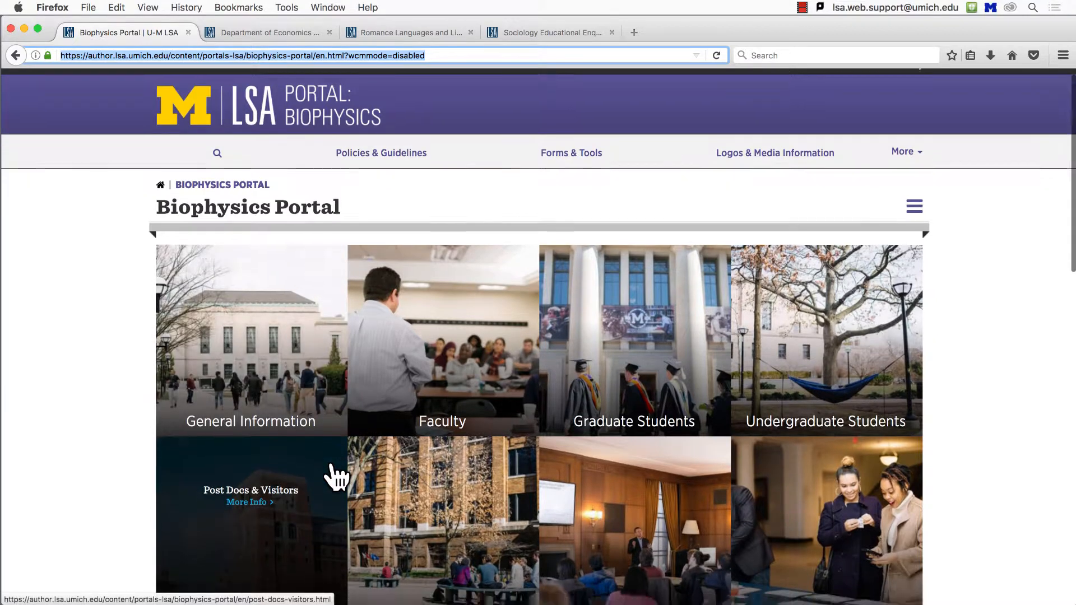
# Step: Scroll through the Biophysics, Economics, Romance Languages and Sociology portal homepages in turn
pyautogui.scroll(-3)
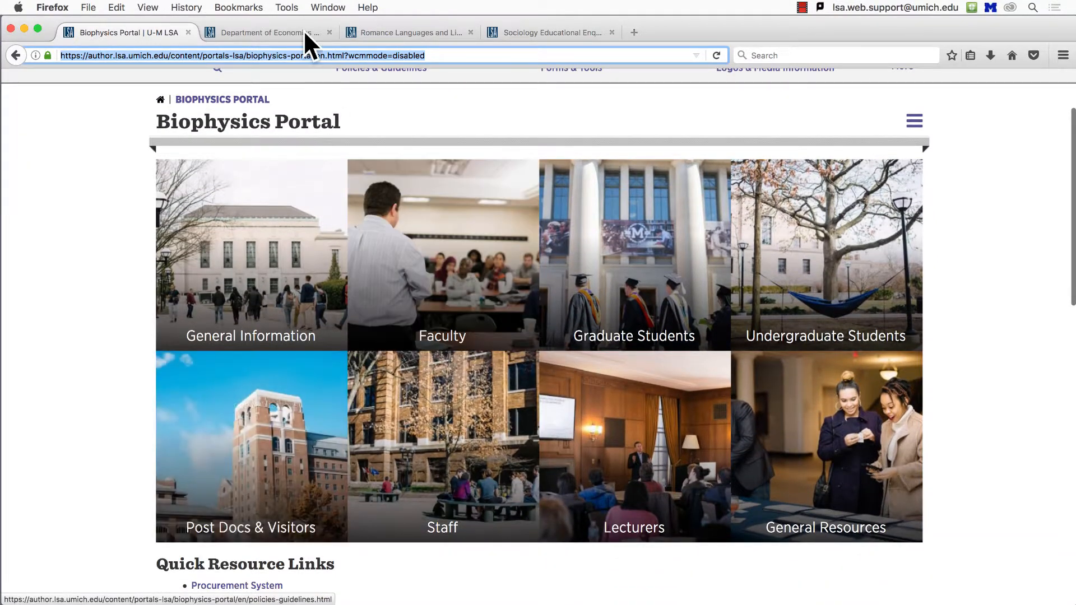
pyautogui.click(267, 33)
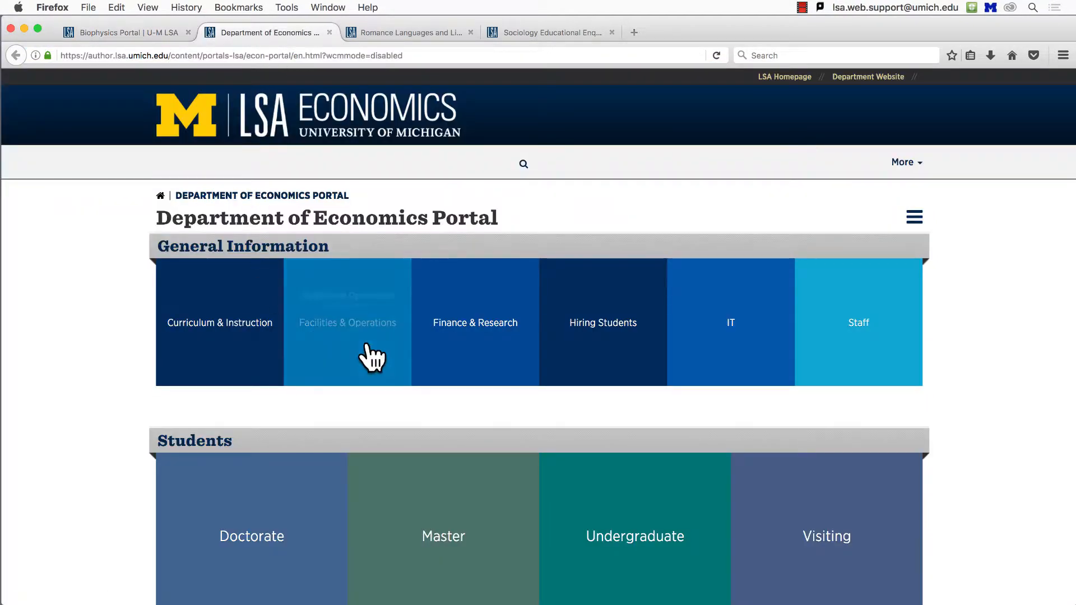
pyautogui.scroll(-3)
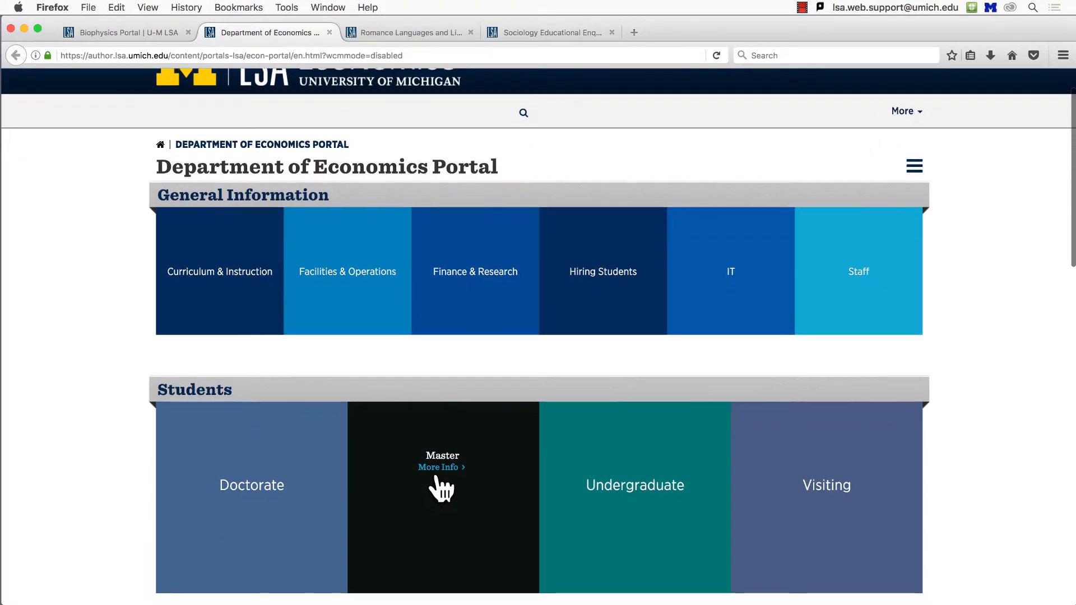
pyautogui.scroll(-3)
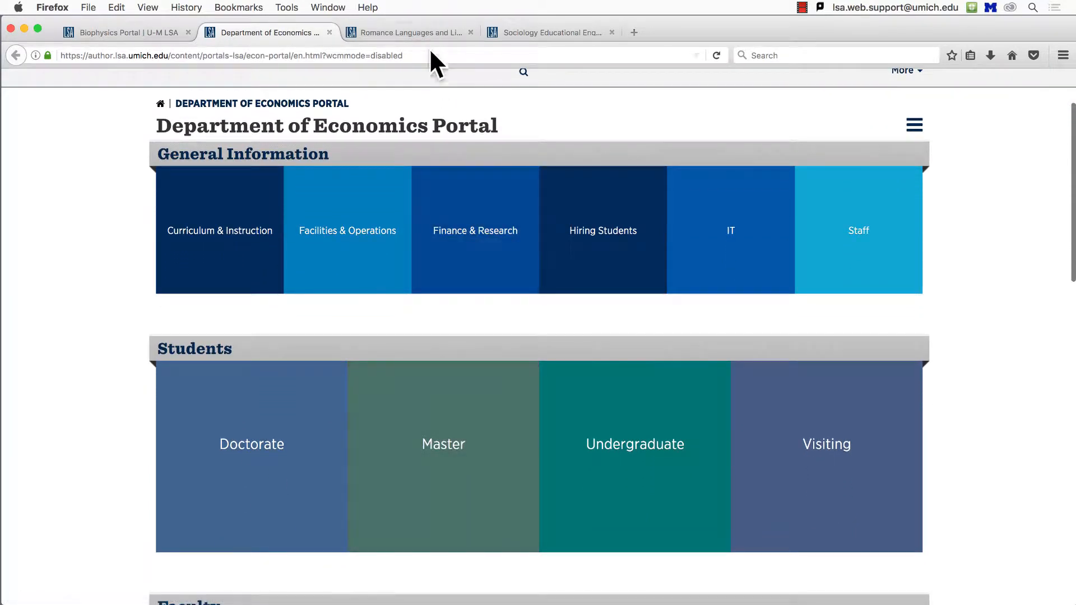
pyautogui.click(405, 33)
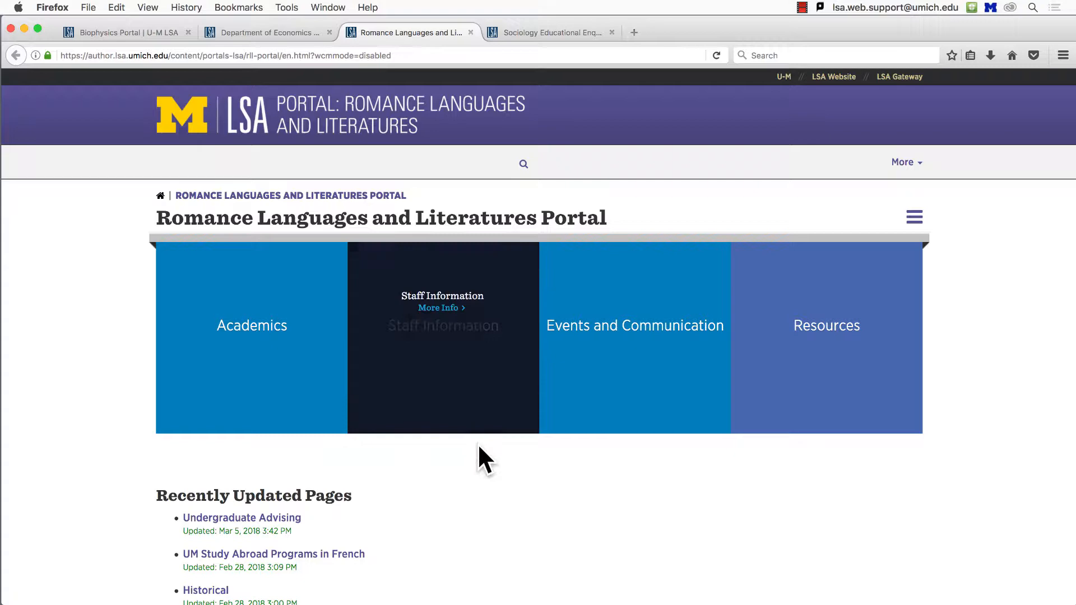
pyautogui.scroll(-3)
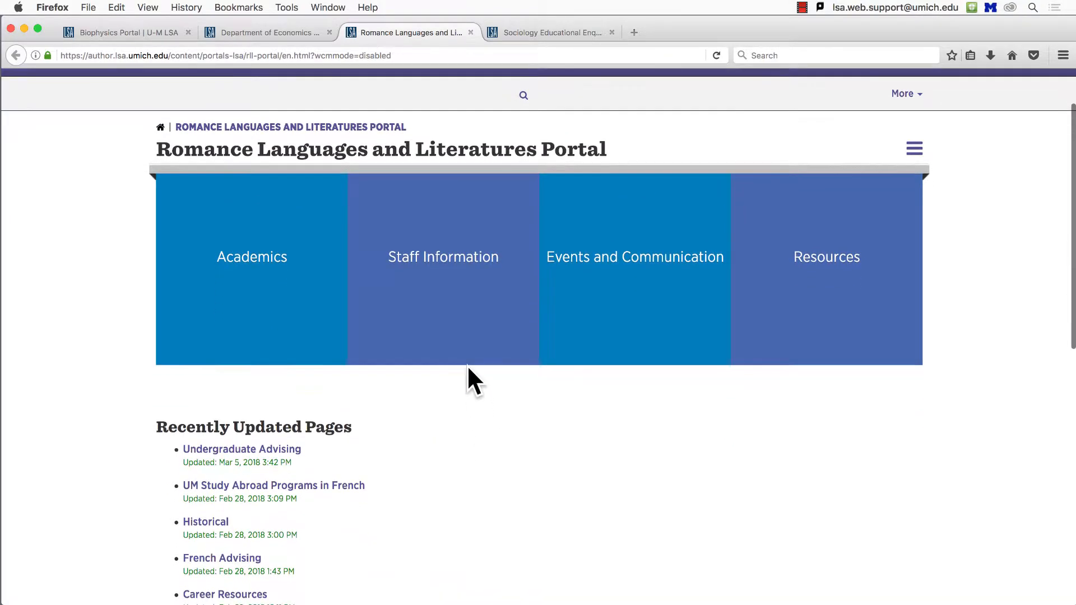
pyautogui.click(552, 32)
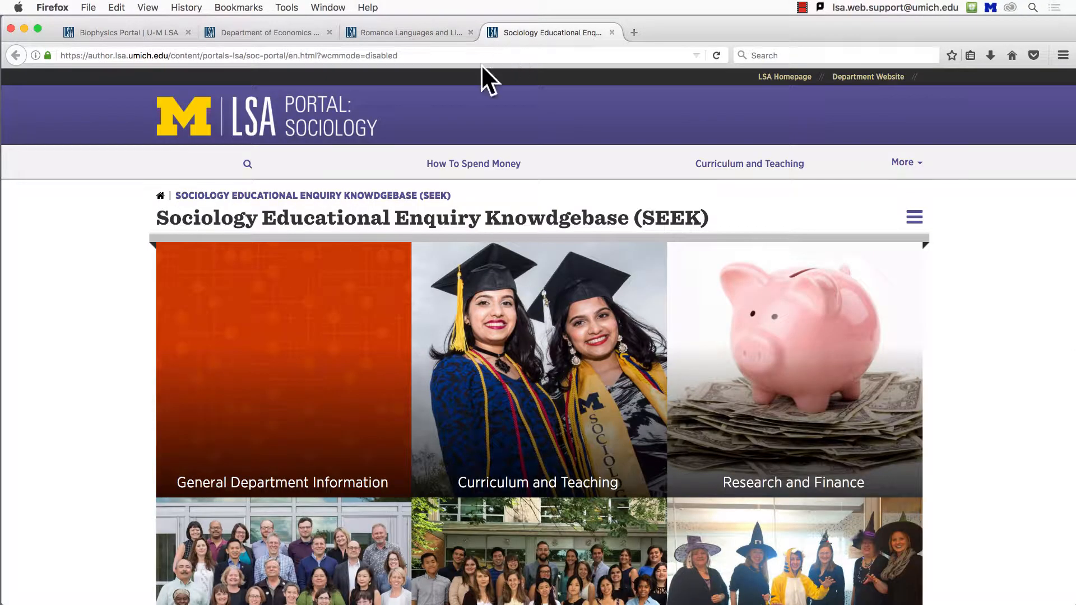
pyautogui.scroll(-3)
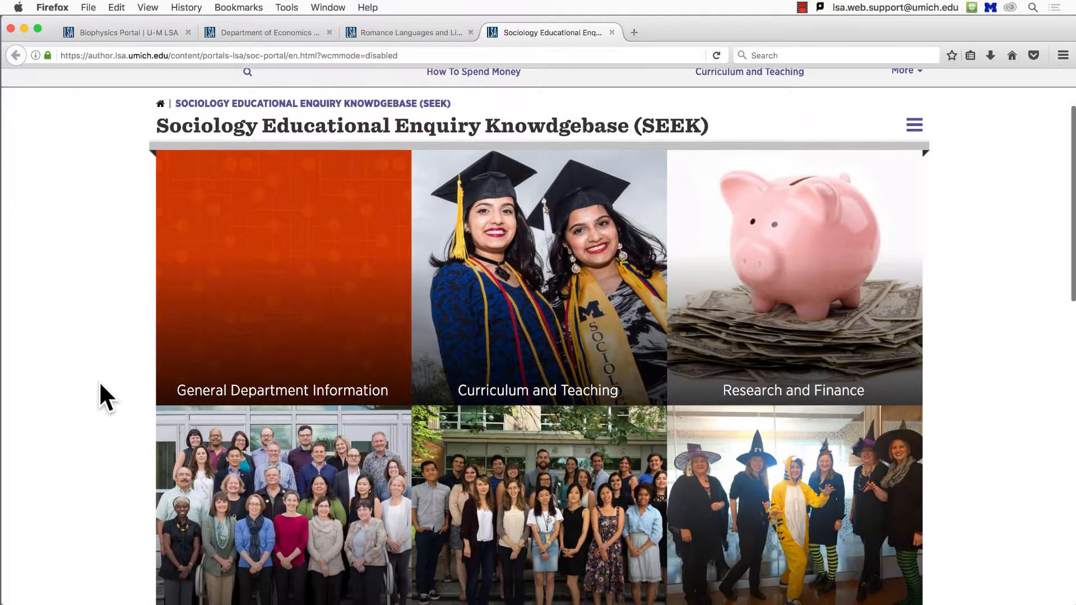
pyautogui.scroll(-3)
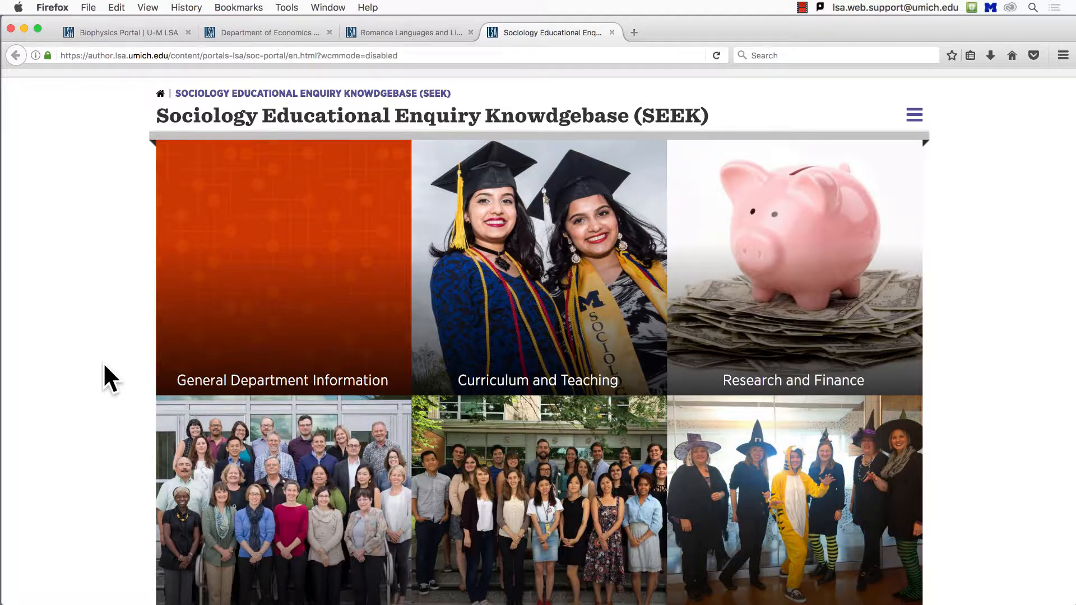
# Step: Revisit the Biophysics, Economics and Romance Languages portals for a second look at their tiles
pyautogui.click(127, 33)
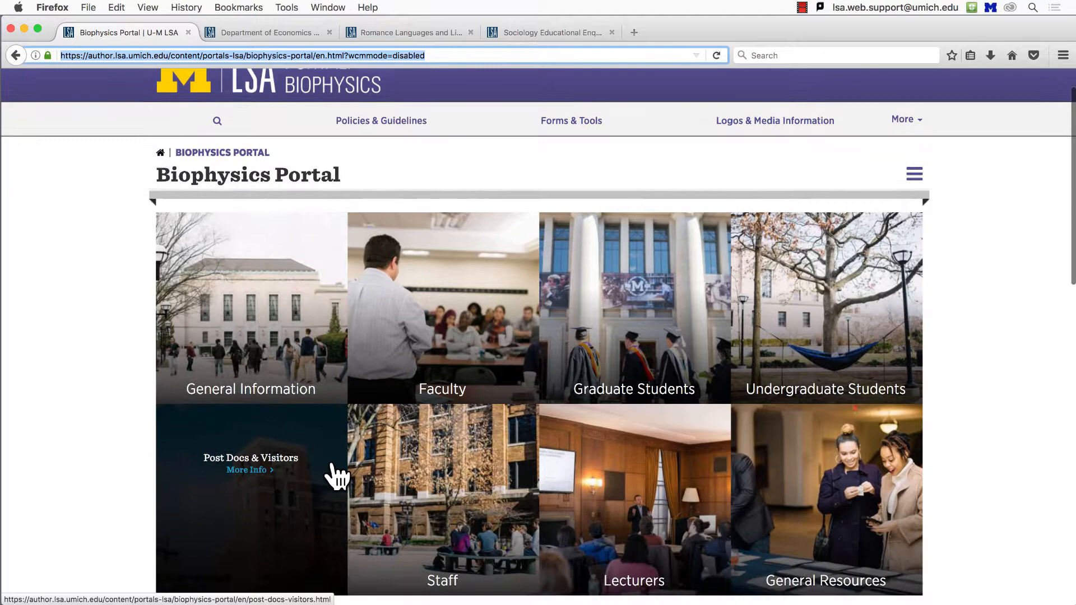
pyautogui.scroll(-3)
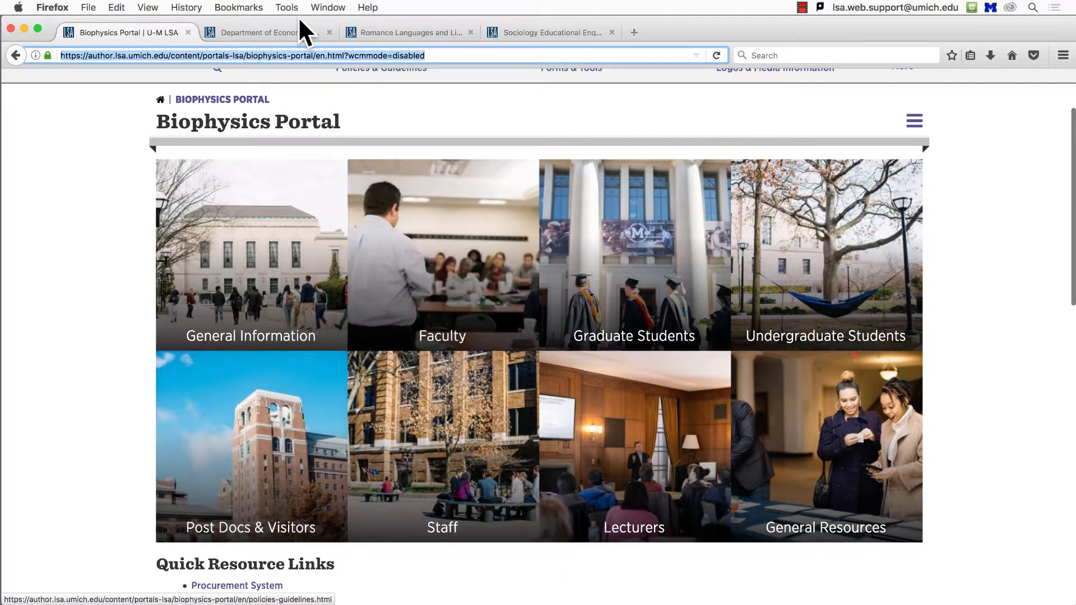
pyautogui.click(268, 32)
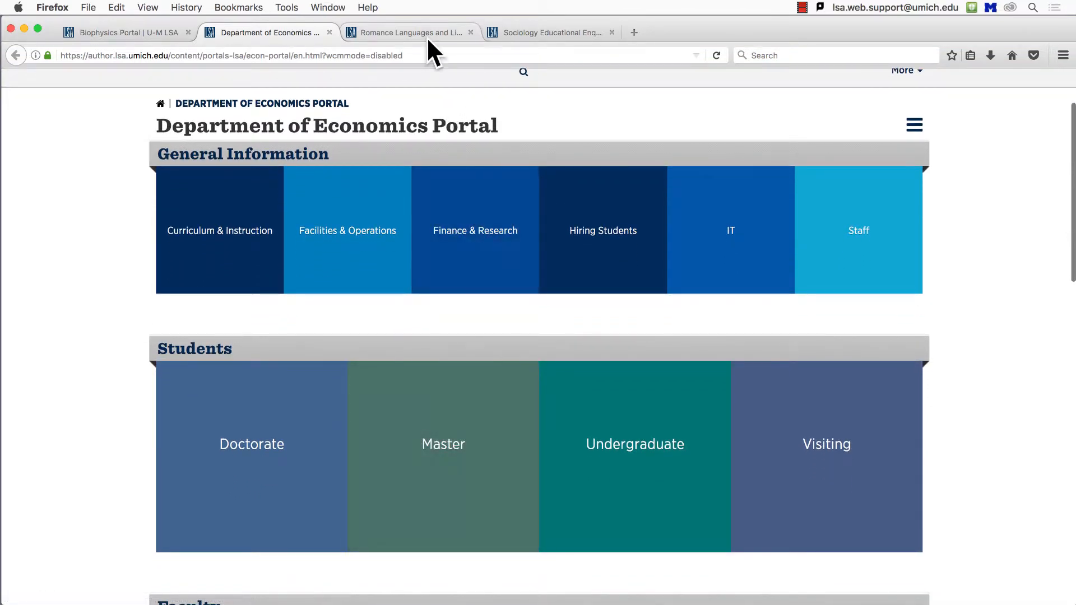
pyautogui.click(407, 33)
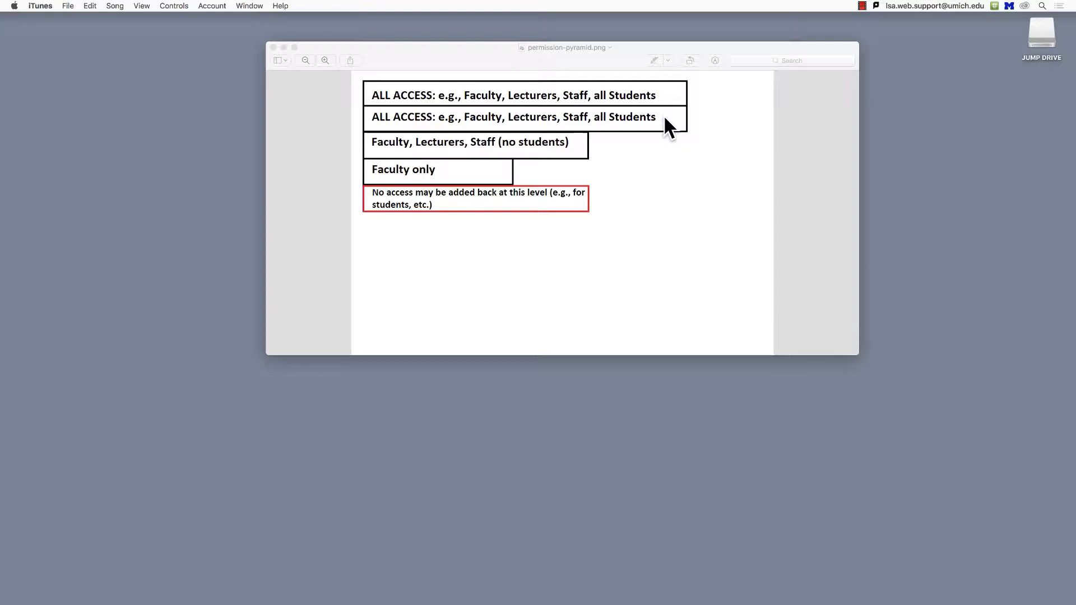
pyautogui.moveTo(649, 144)
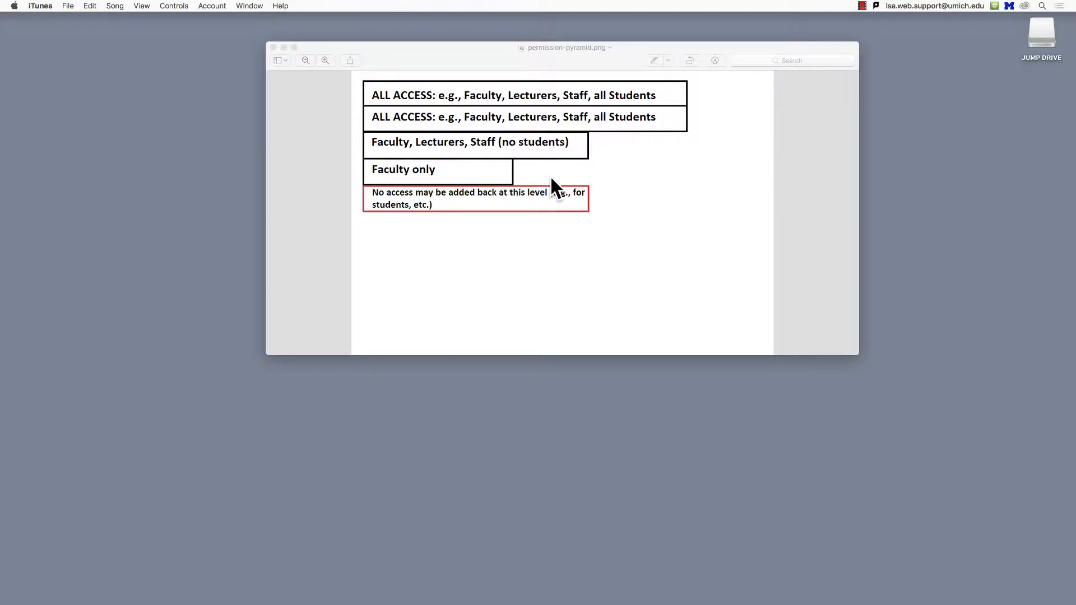
pyautogui.moveTo(601, 211)
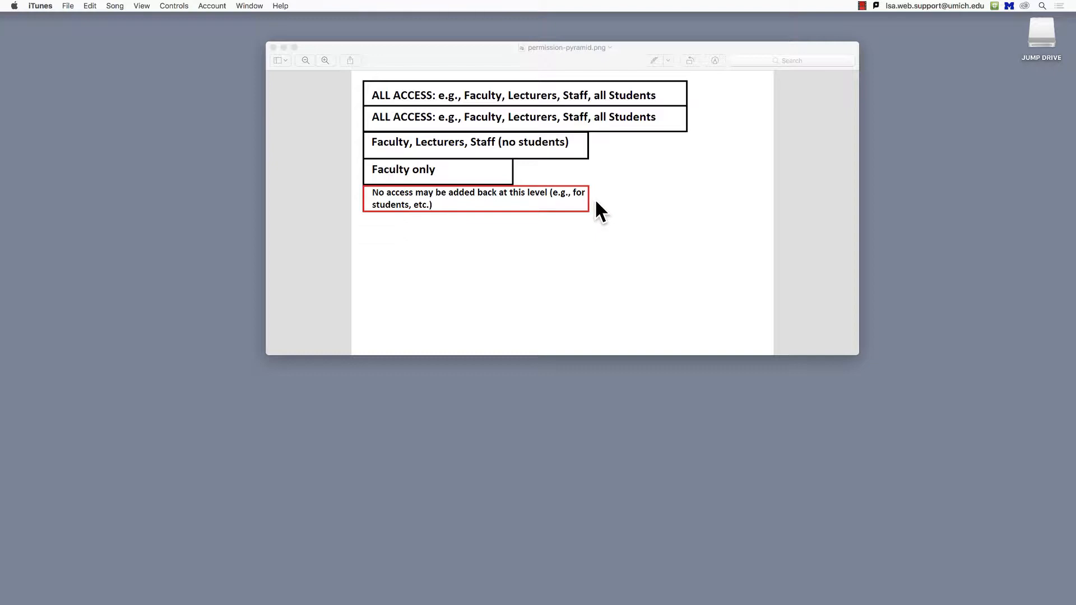
pyautogui.moveTo(609, 219)
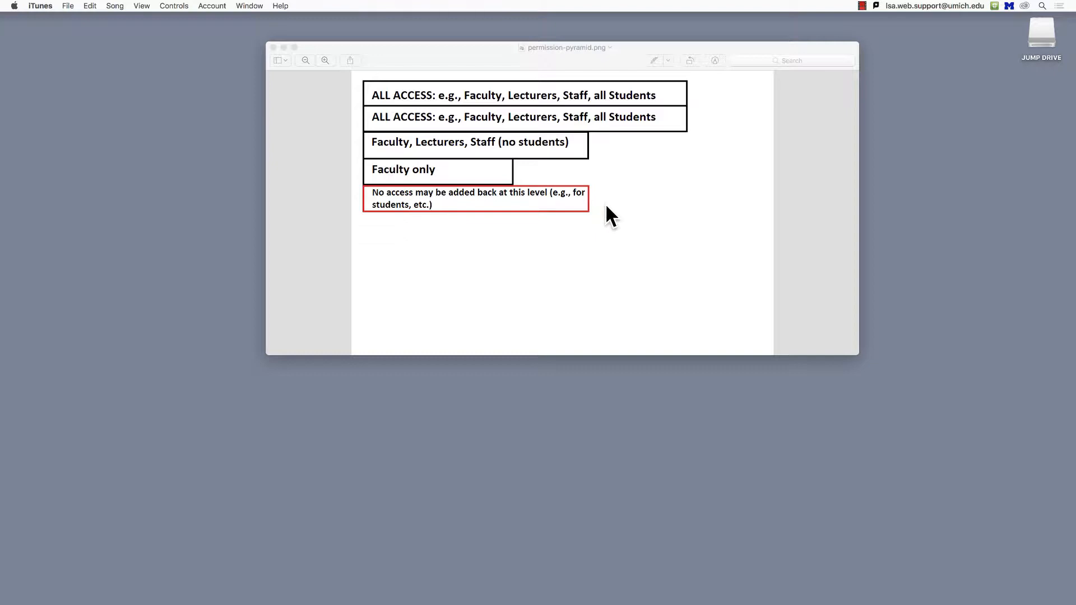
pyautogui.moveTo(686, 232)
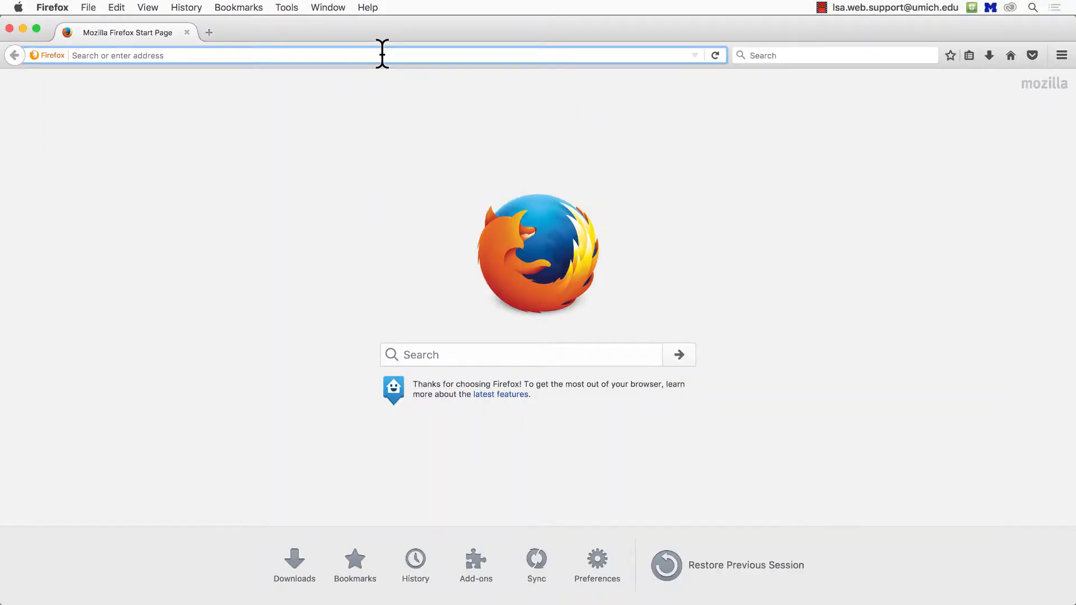
# Step: Enter the author.lsa.umich.edu editor URL for the Train Portal homepage in the address bar
pyautogui.write('author.lsa.umich.edu/editor.html/content/portals-lsa/train-portal/en.html')
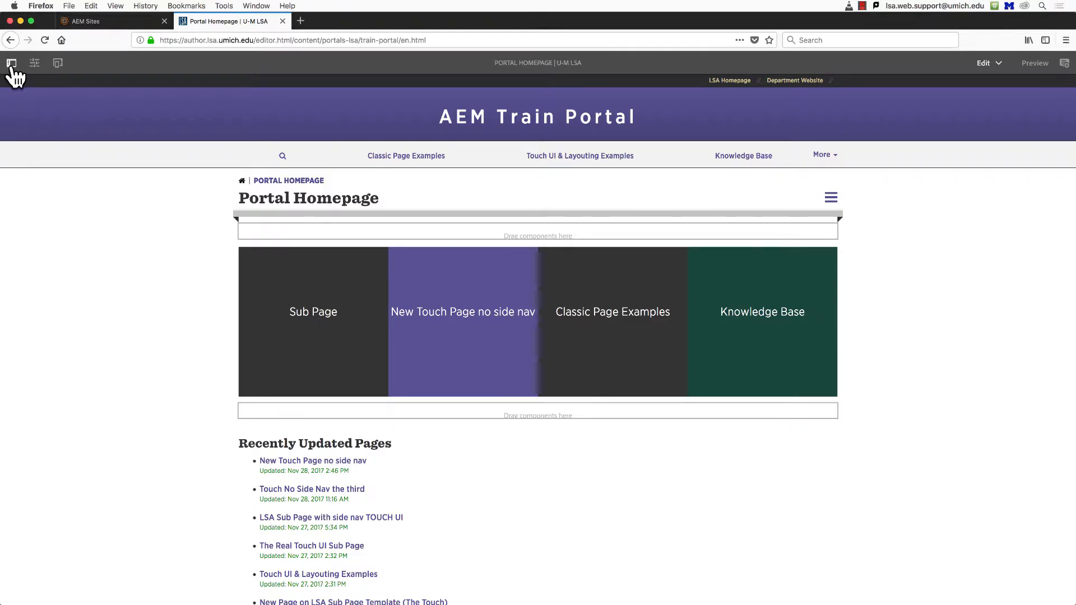
# Step: Show the Components library in the side panel, scrolled down to LSA Tile
pyautogui.click(10, 63)
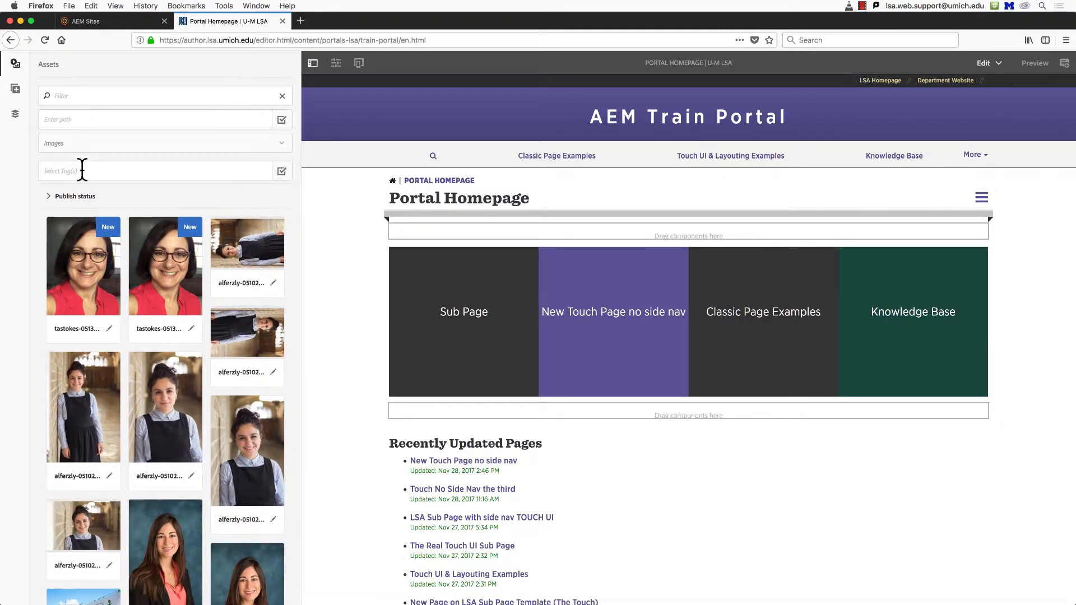
pyautogui.moveTo(17, 188)
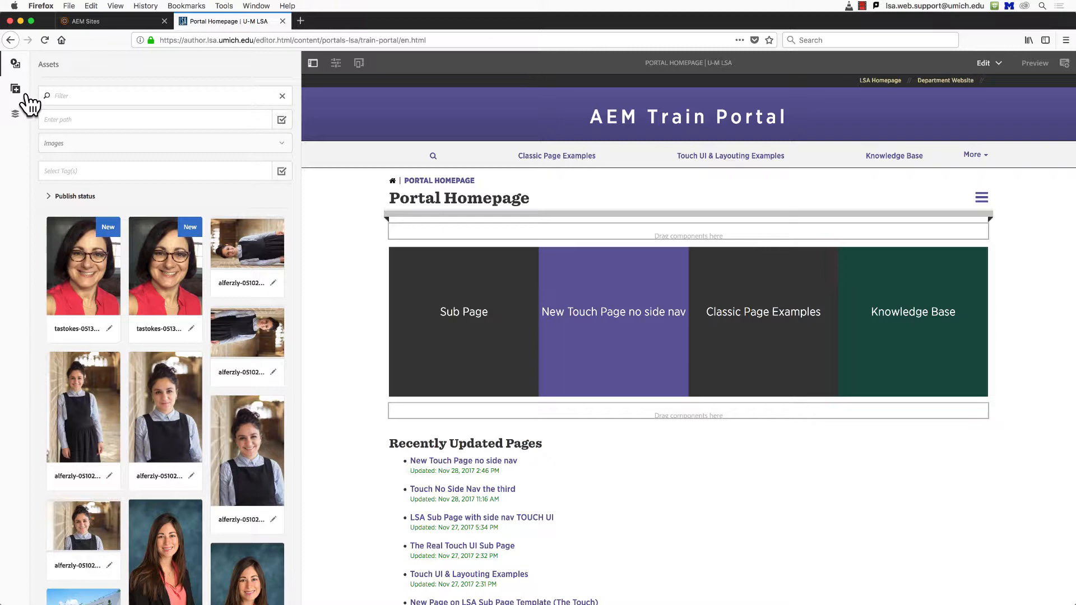
pyautogui.moveTo(20, 96)
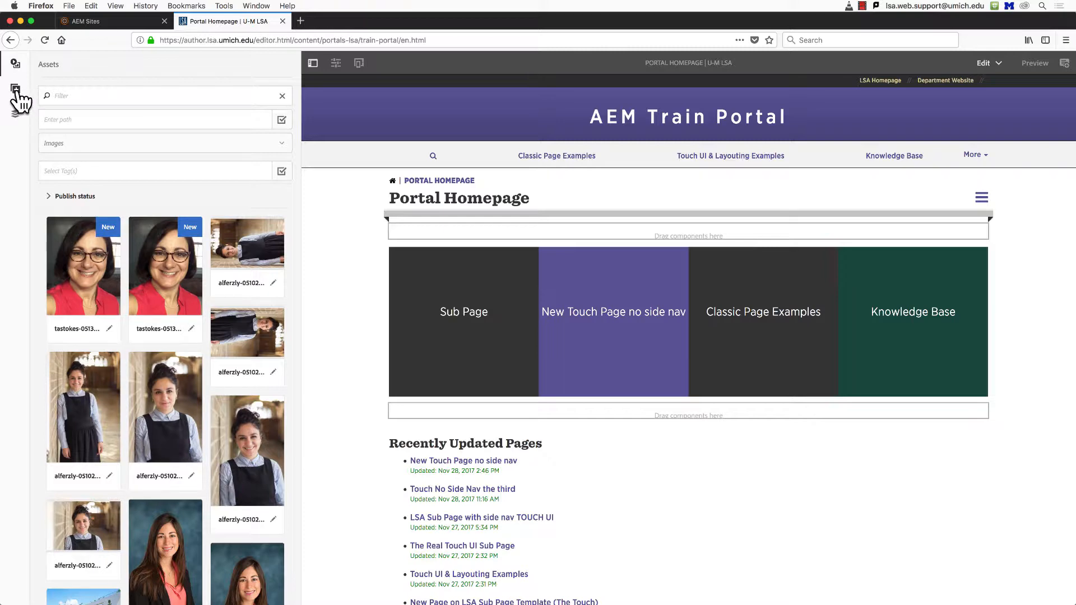
pyautogui.click(14, 90)
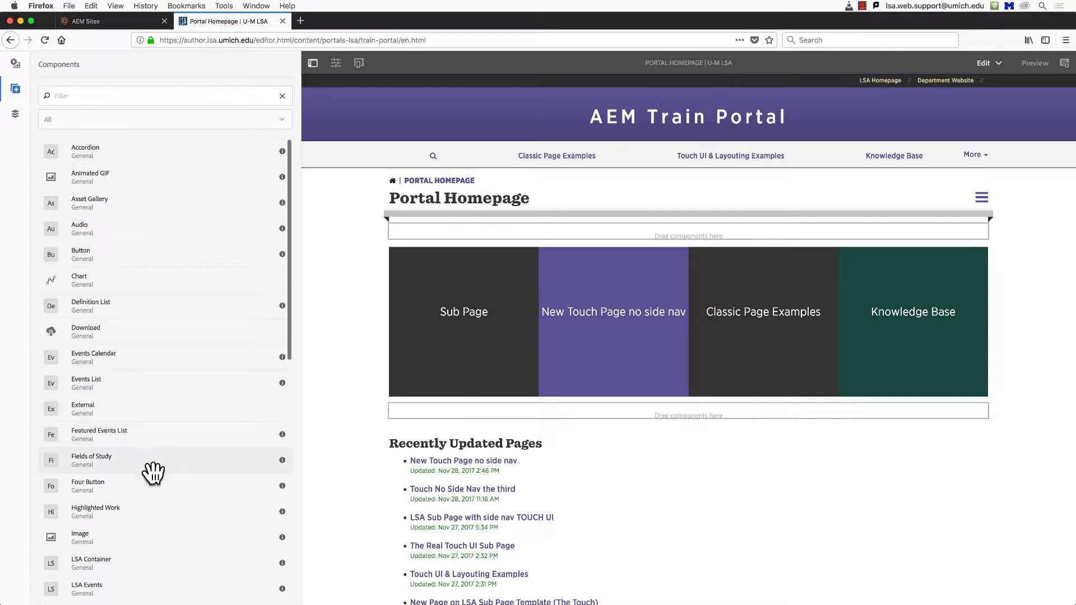
pyautogui.scroll(-3)
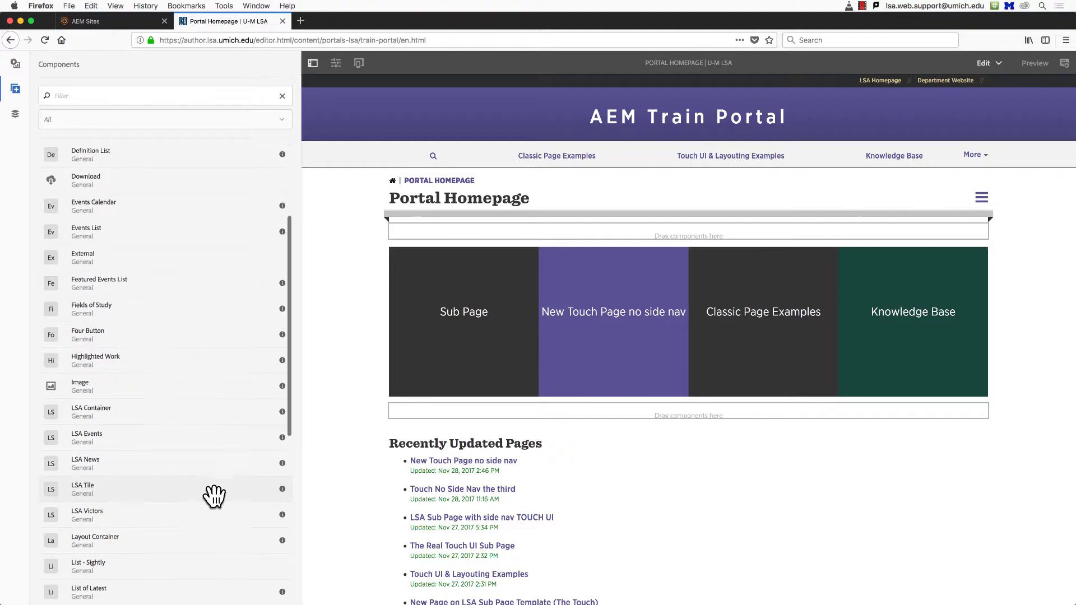
pyautogui.scroll(-3)
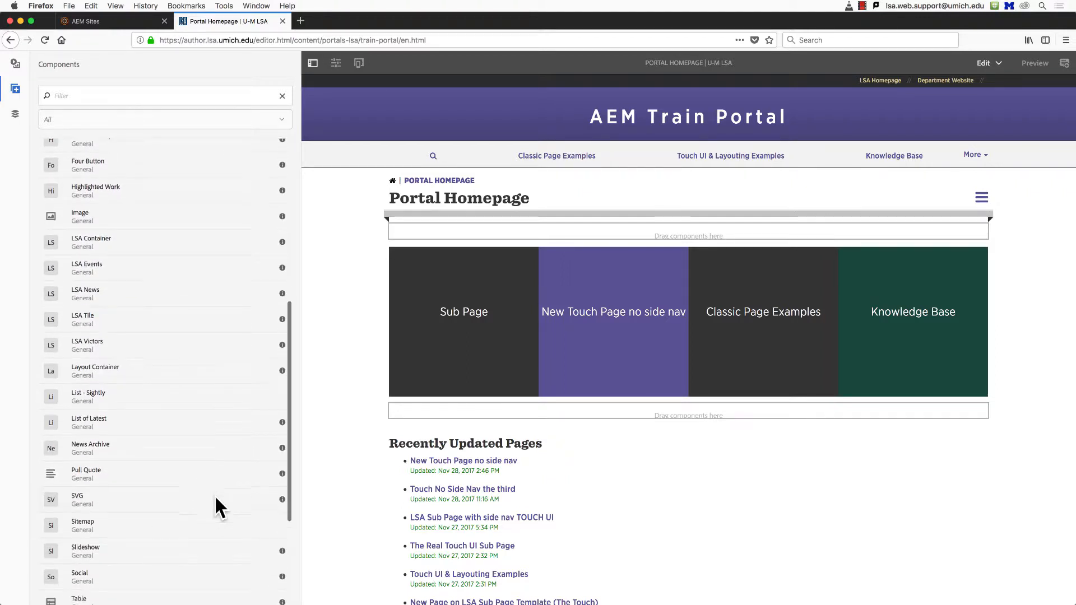
pyautogui.moveTo(115, 317)
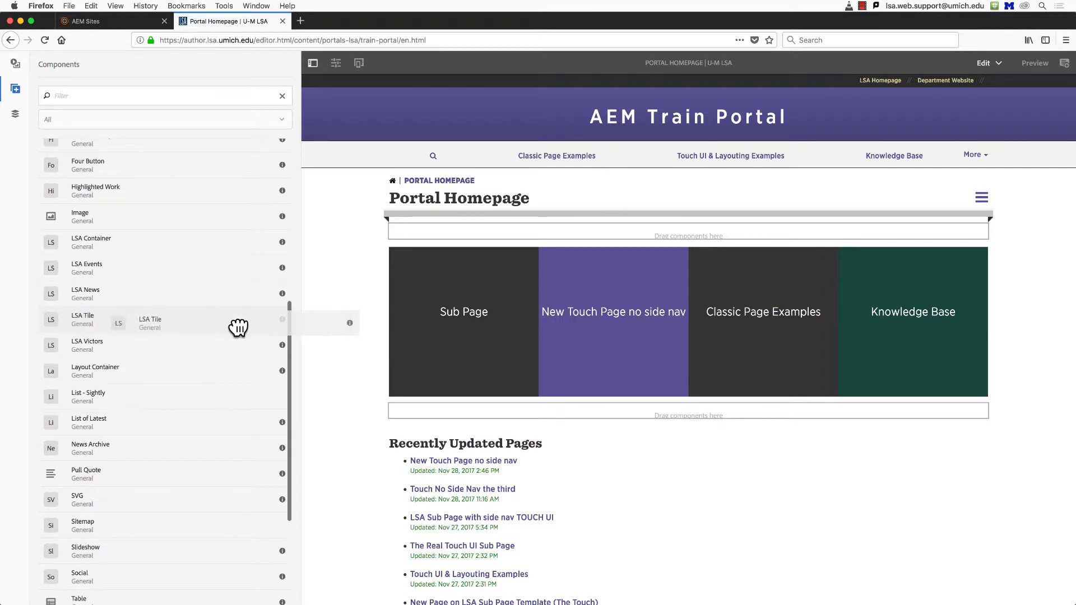
# Step: Drag an LSA Tile component into the tile container ahead of the Sub Page tile
pyautogui.moveTo(238, 328); pyautogui.dragTo(417, 248)
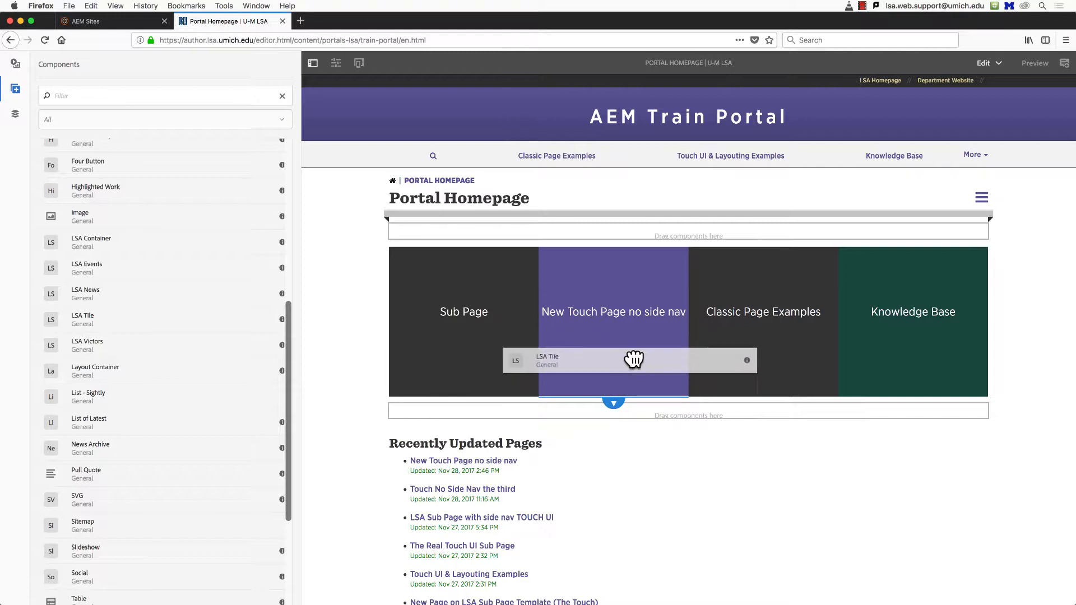
pyautogui.moveTo(634, 360); pyautogui.dragTo(716, 277)
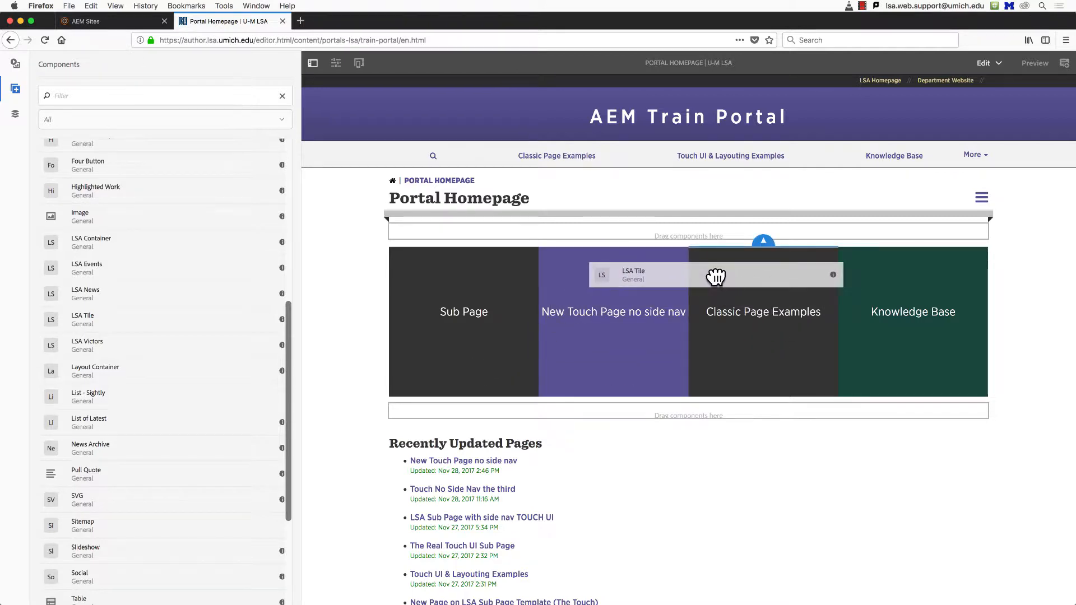
pyautogui.moveTo(716, 278)
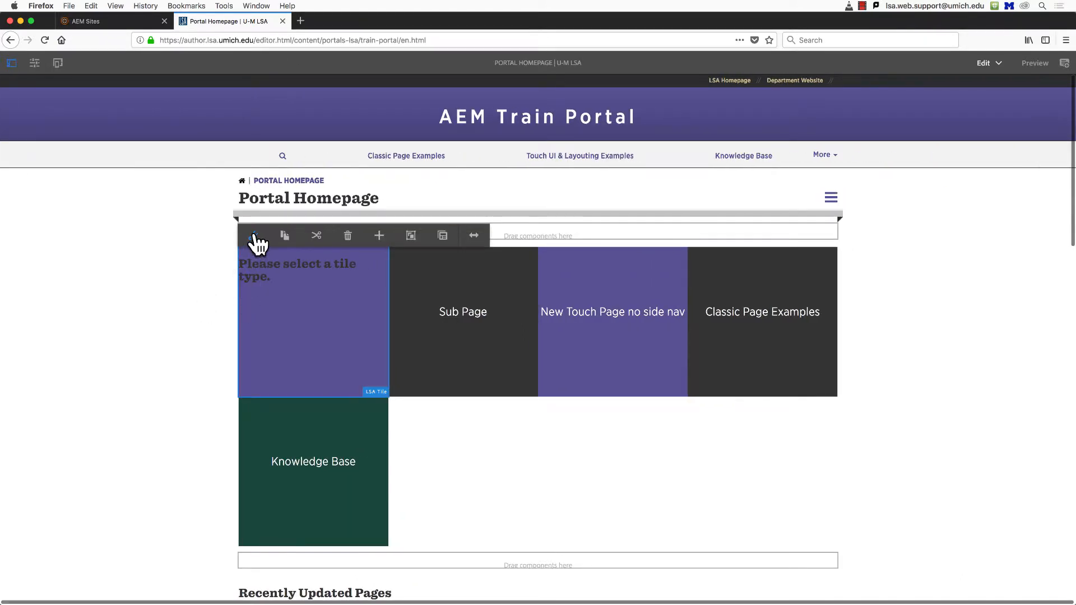
# Step: Bring up the Tile Settings dialog for the new, unconfigured tile
pyautogui.click(255, 236)
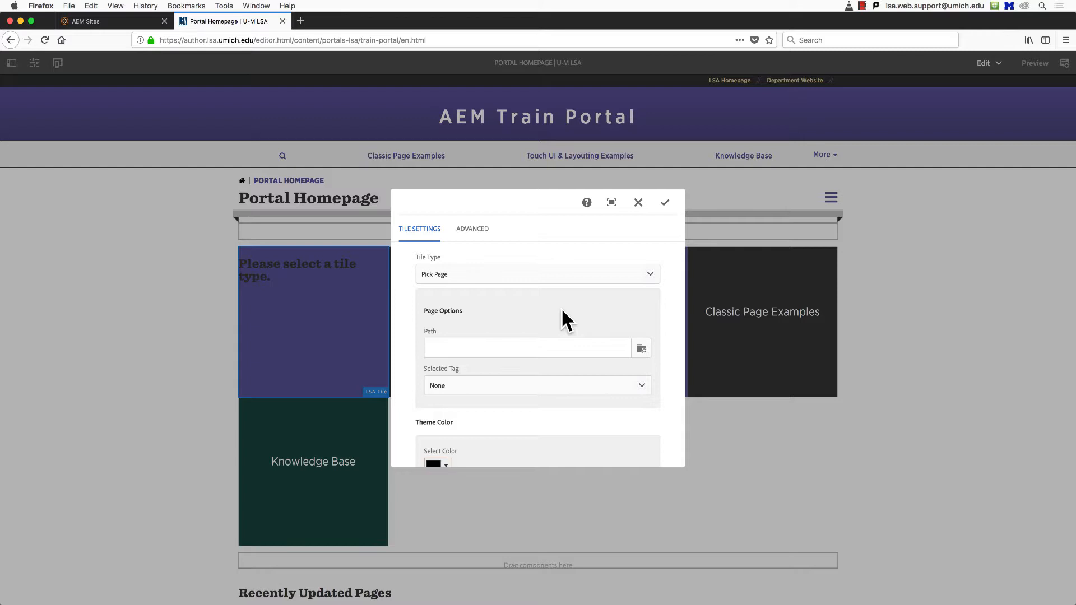
pyautogui.moveTo(626, 347)
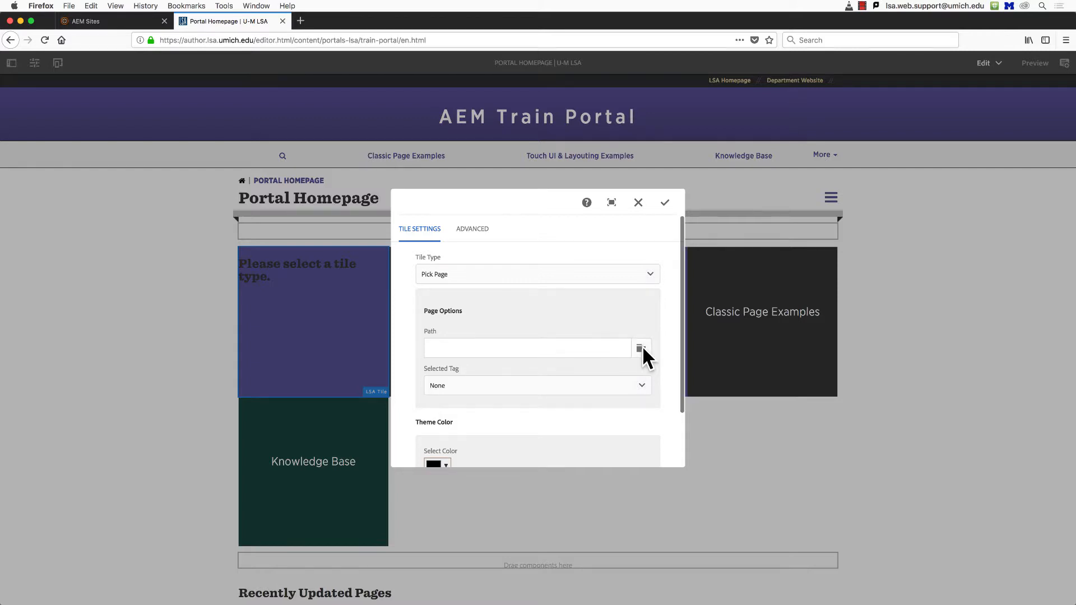
# Step: Browse content > LSA Portals > Training Portal > Portal Homepage and pick New Child Page of Home Page as the path
pyautogui.click(641, 347)
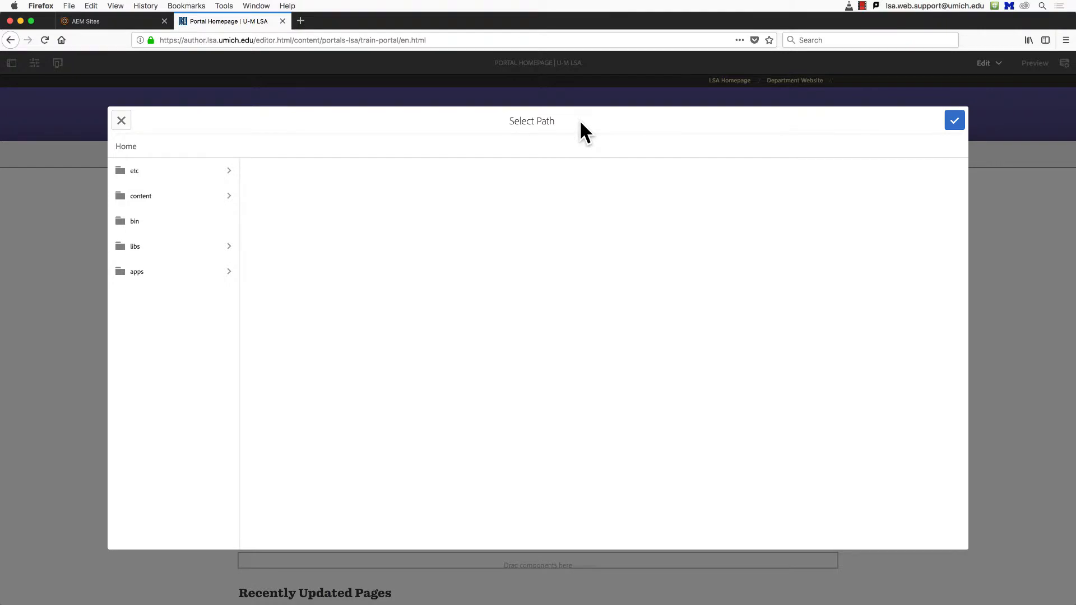
pyautogui.moveTo(536, 122)
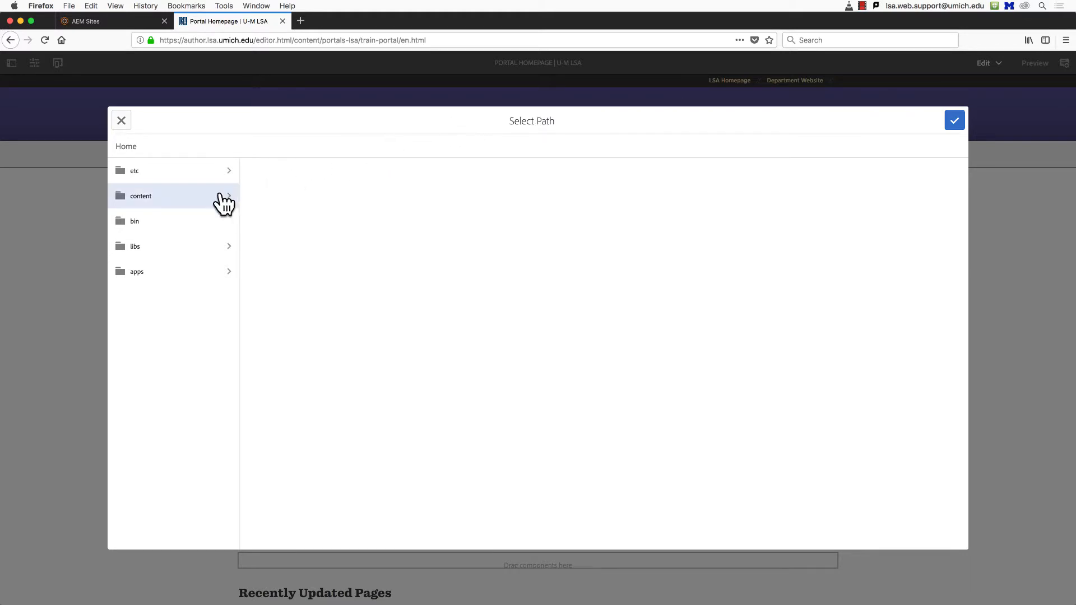
pyautogui.click(141, 195)
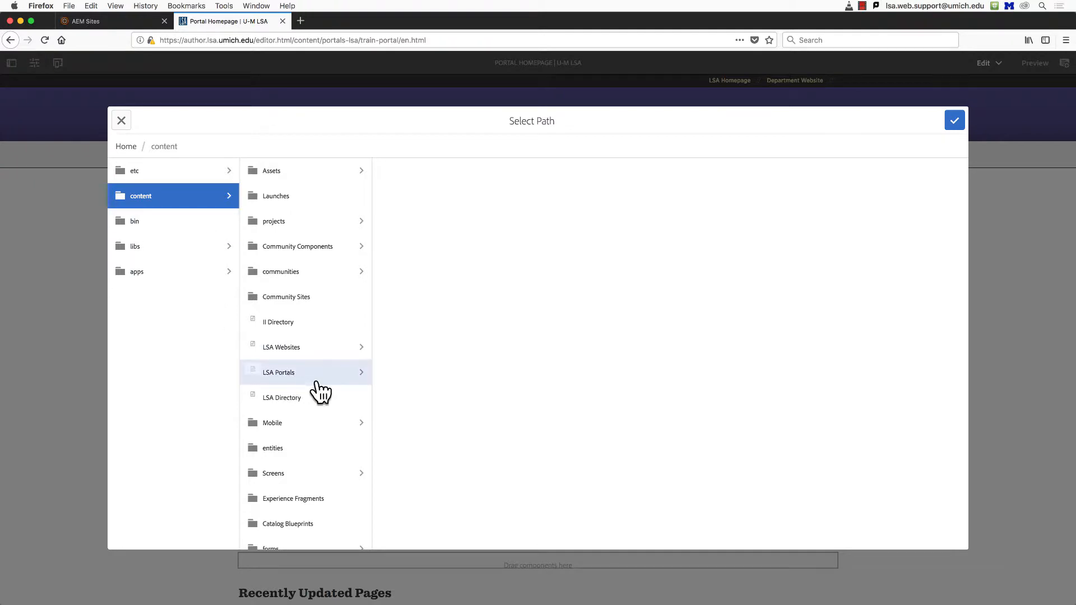
pyautogui.click(279, 372)
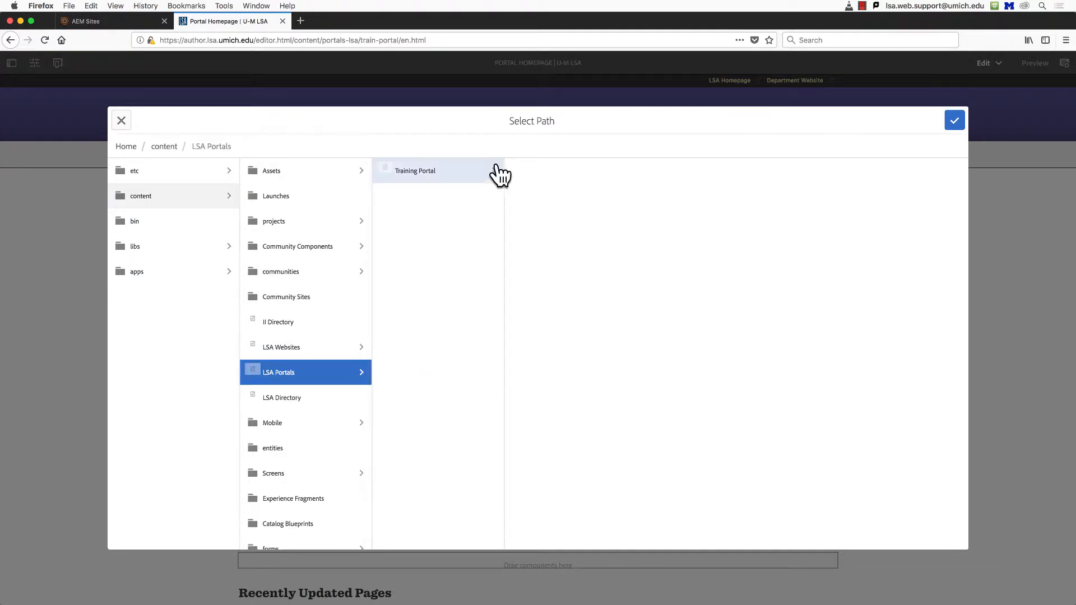
pyautogui.click(414, 170)
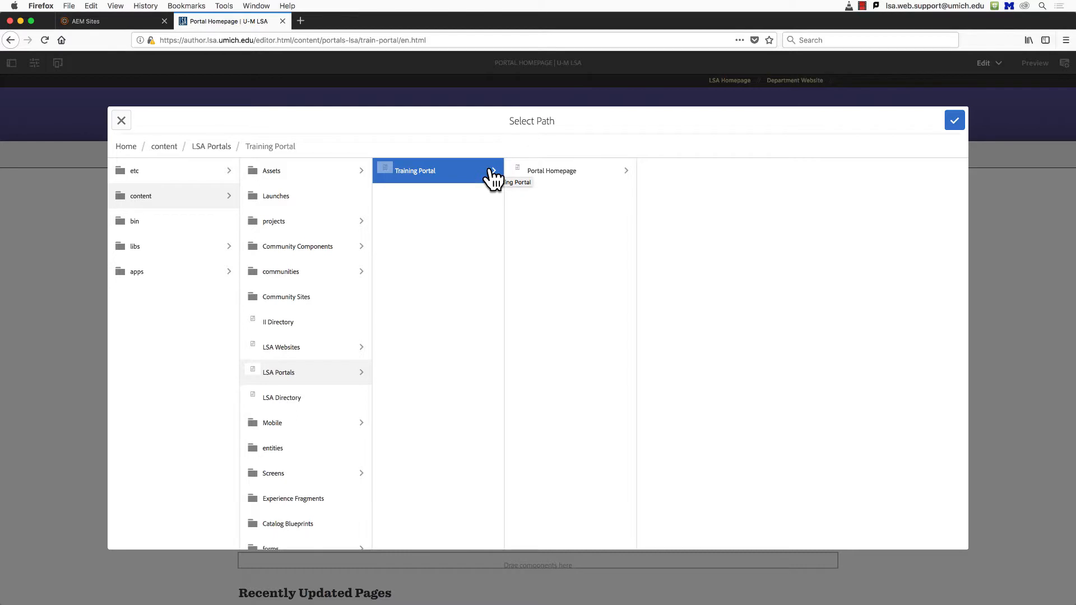
pyautogui.click(551, 170)
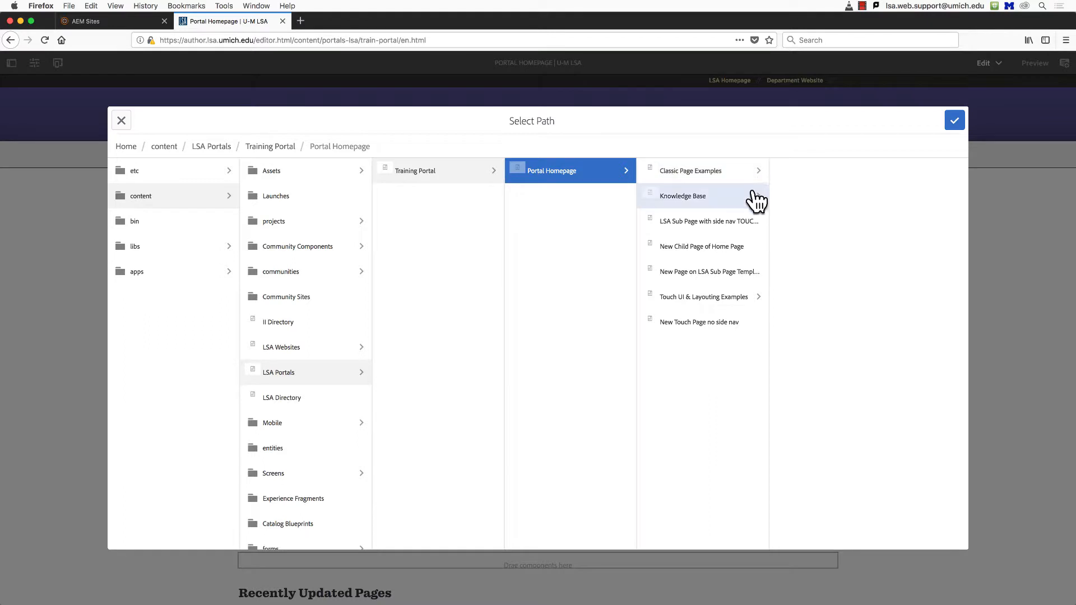
pyautogui.moveTo(760, 240)
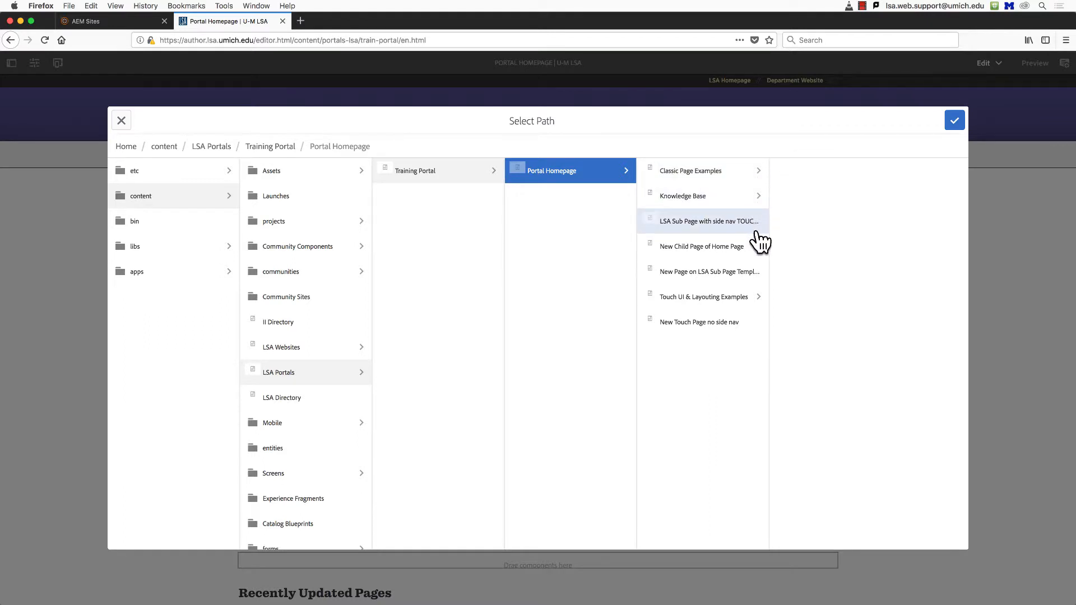
pyautogui.click(701, 247)
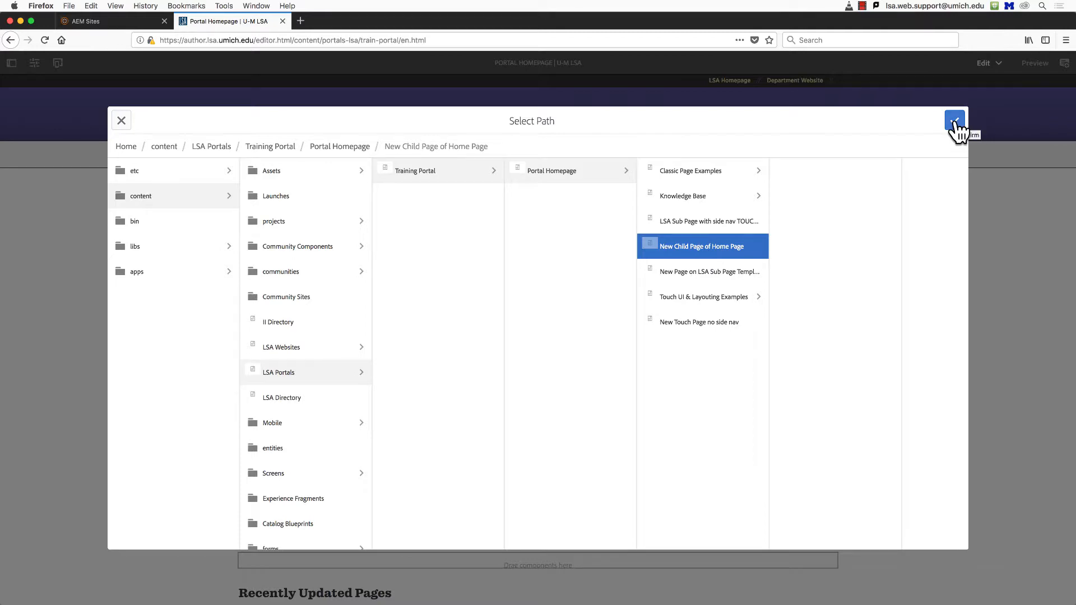
pyautogui.click(954, 121)
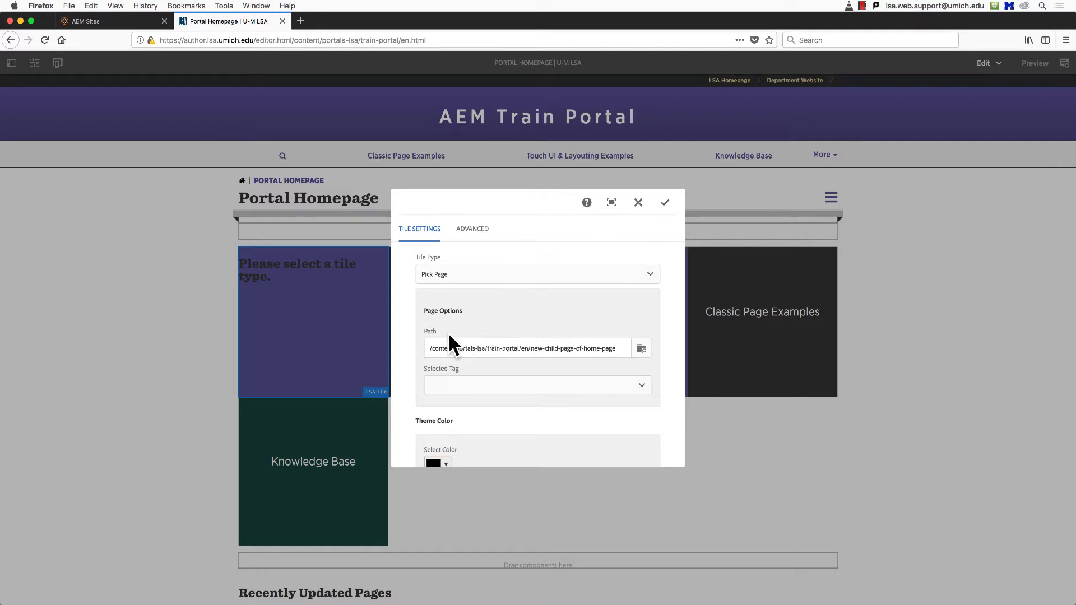
pyautogui.moveTo(630, 278)
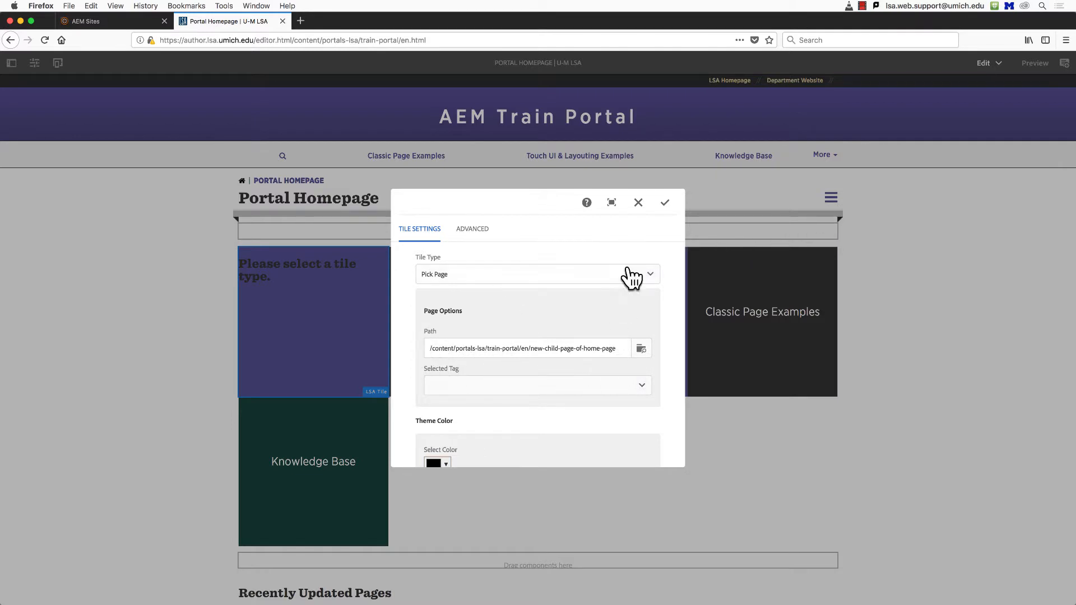
pyautogui.moveTo(665, 208)
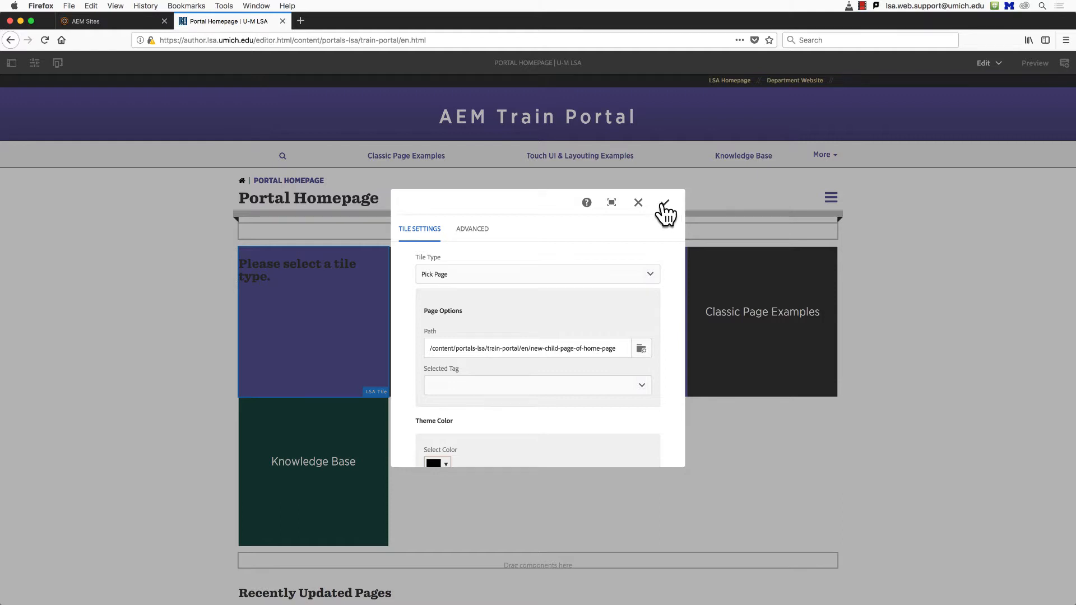
# Step: Save the tile, follow its link to New Child Page of Home Page, and return to the editor
pyautogui.click(664, 202)
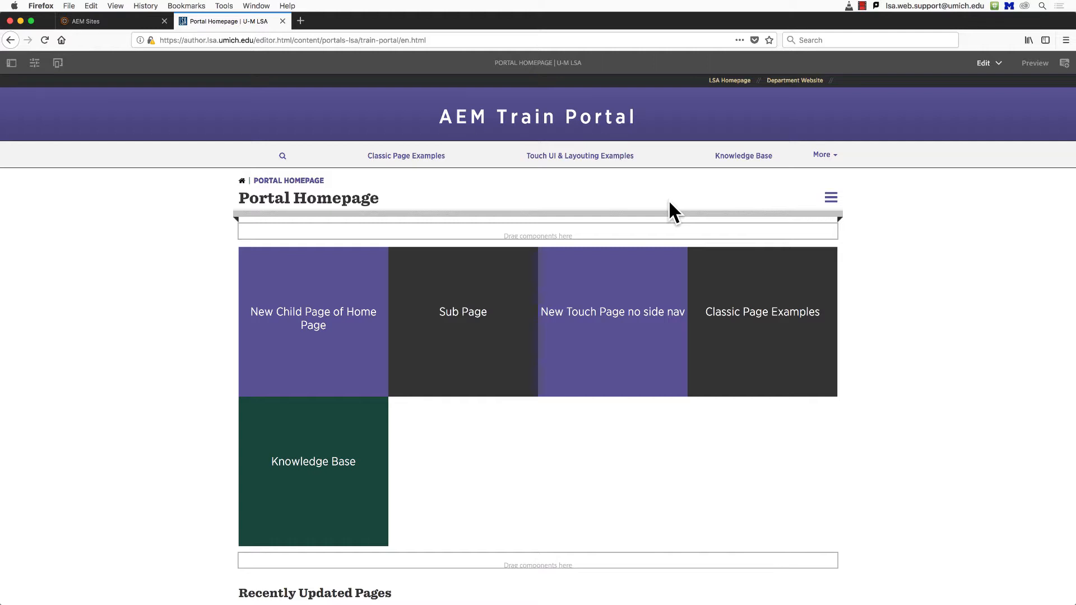
pyautogui.moveTo(1004, 103)
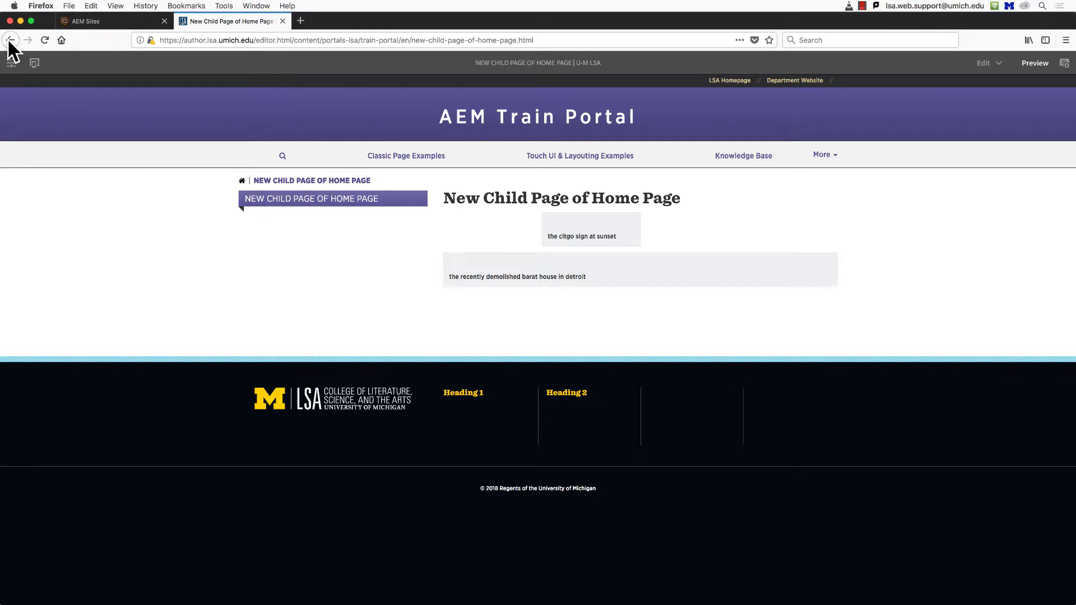
pyautogui.click(10, 40)
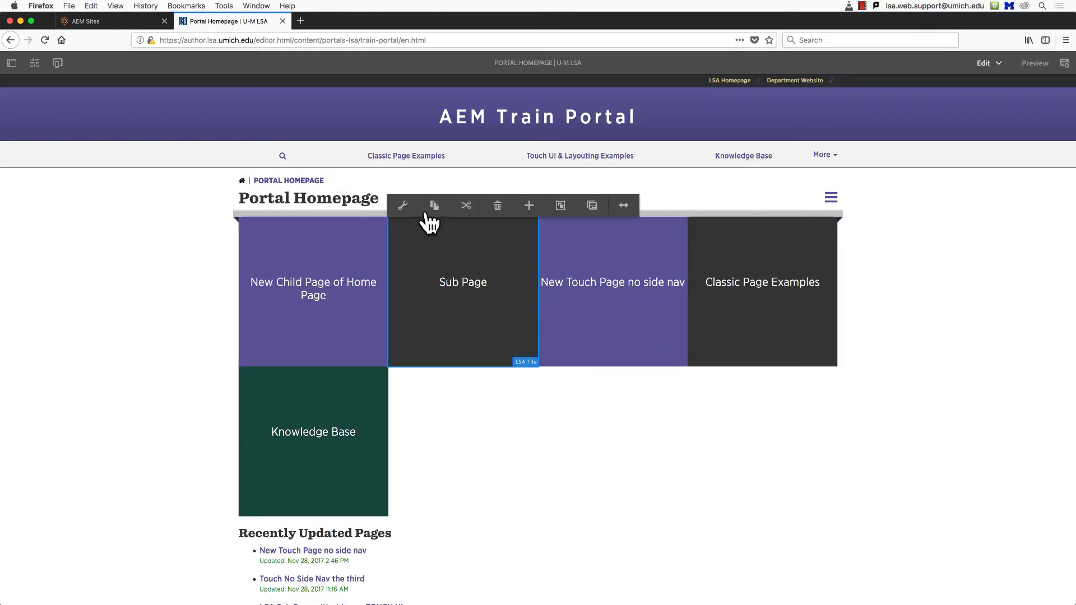
# Step: Set the Sub Page tile's theme colour to red and save it
pyautogui.click(403, 205)
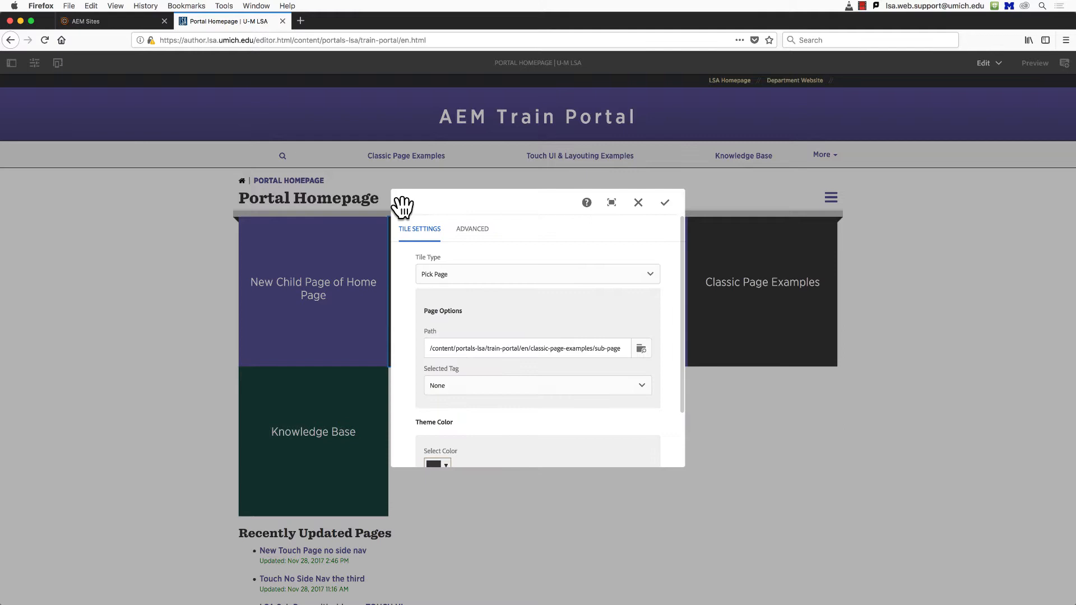
pyautogui.scroll(-3)
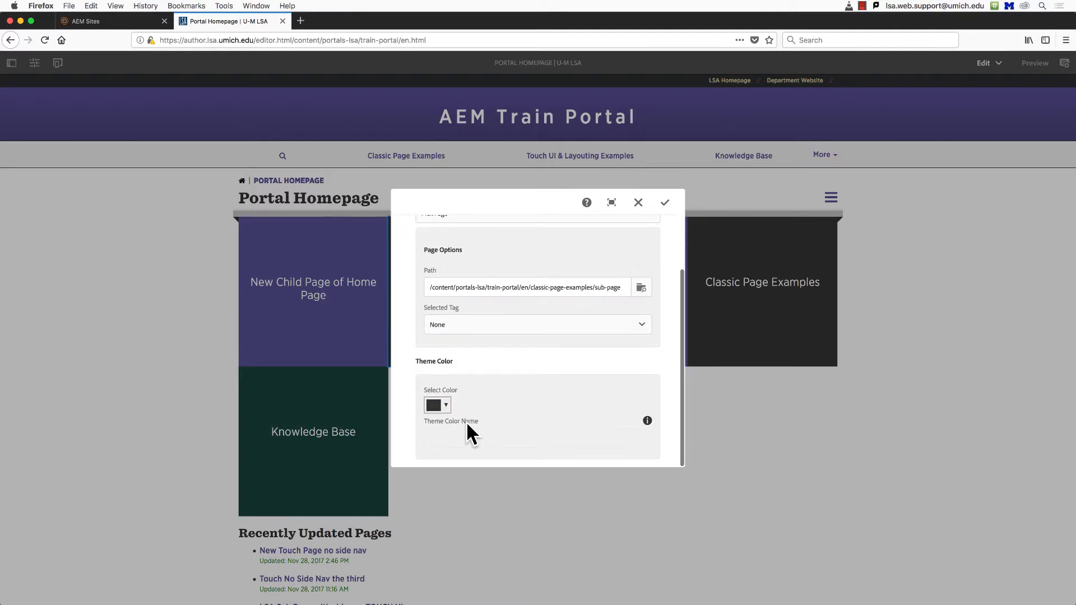
pyautogui.click(444, 405)
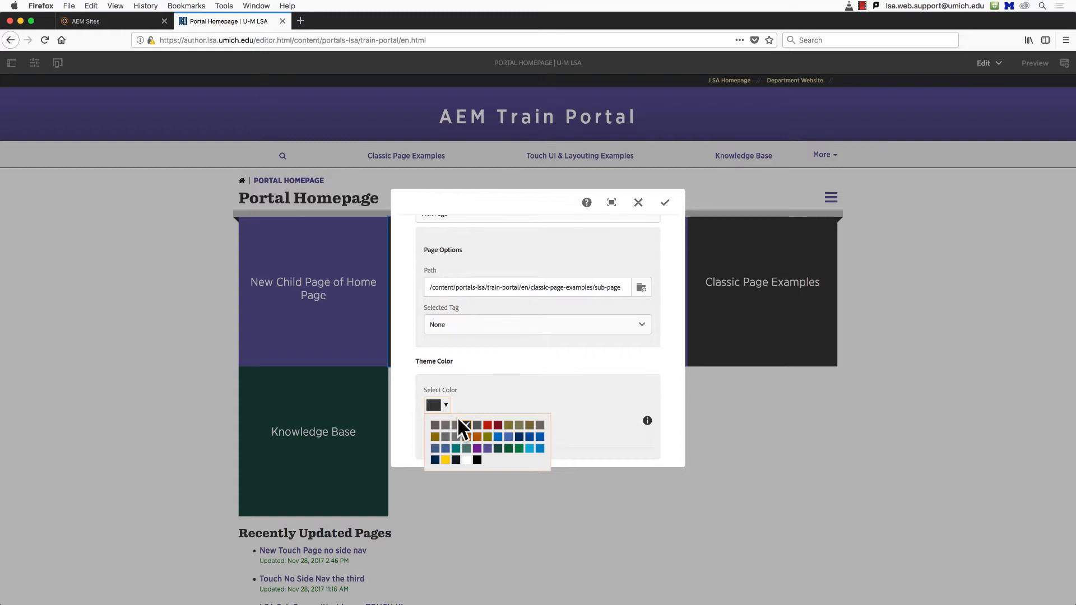
pyautogui.click(488, 425)
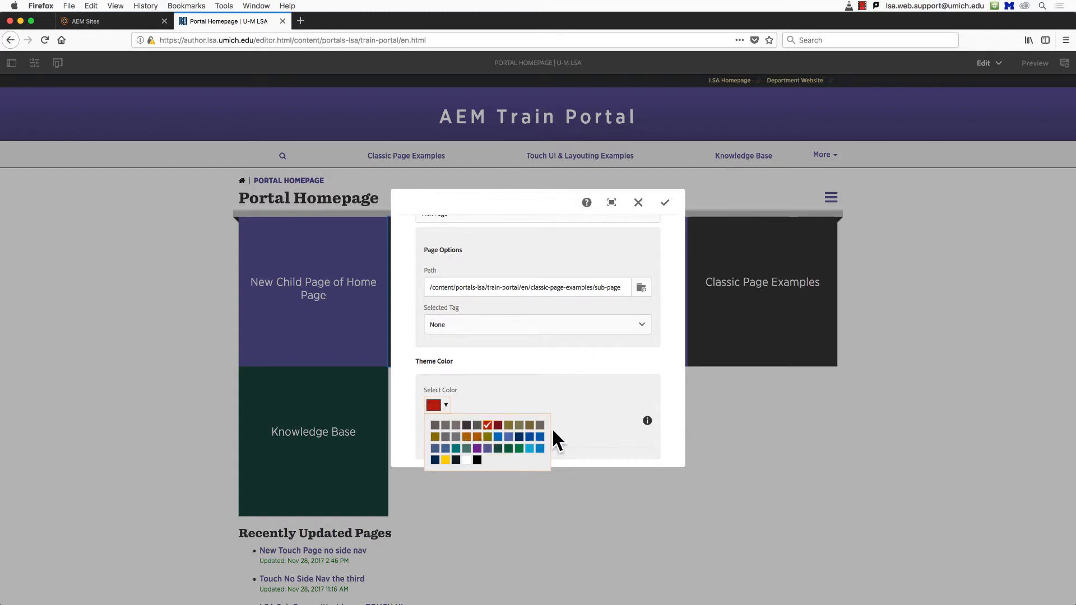
pyautogui.click(663, 202)
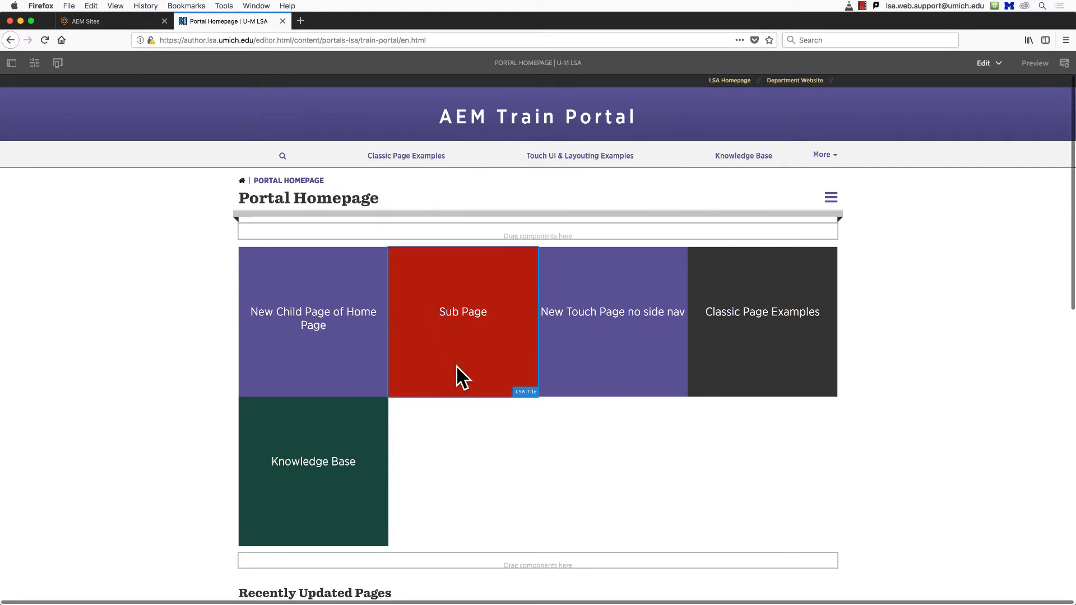
pyautogui.moveTo(475, 392)
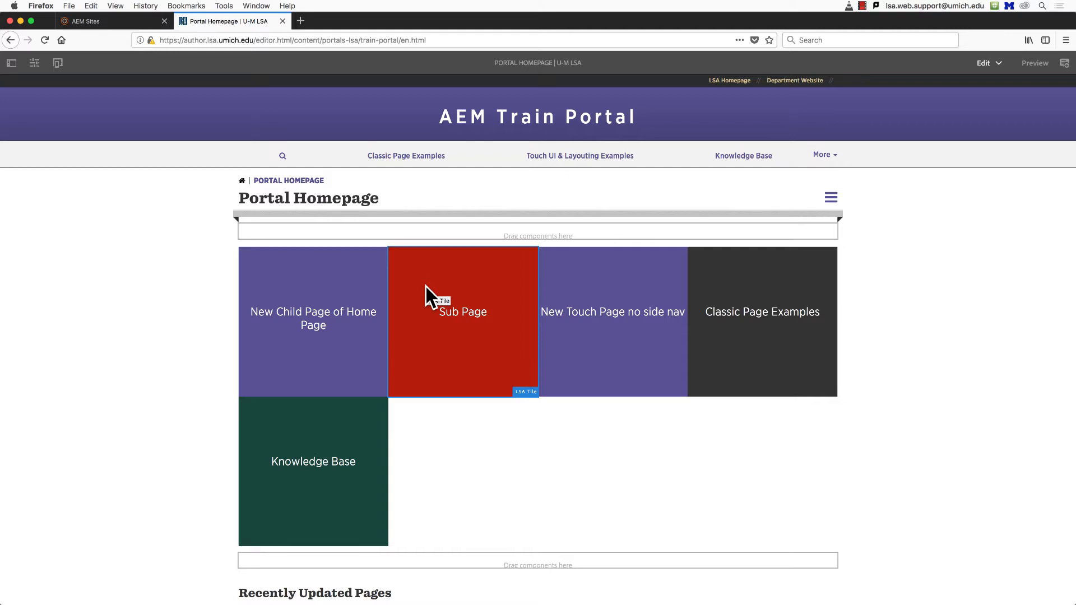
pyautogui.moveTo(463, 292)
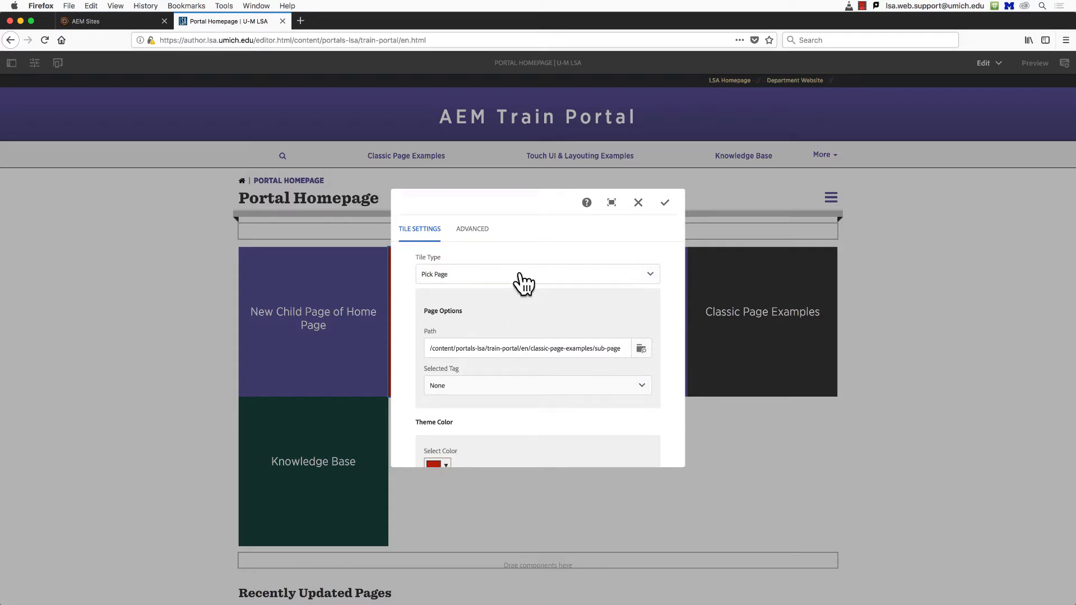
# Step: On the Advanced tab, override the red tile's title with 'Click me now' and text 'Now', then save
pyautogui.click(471, 228)
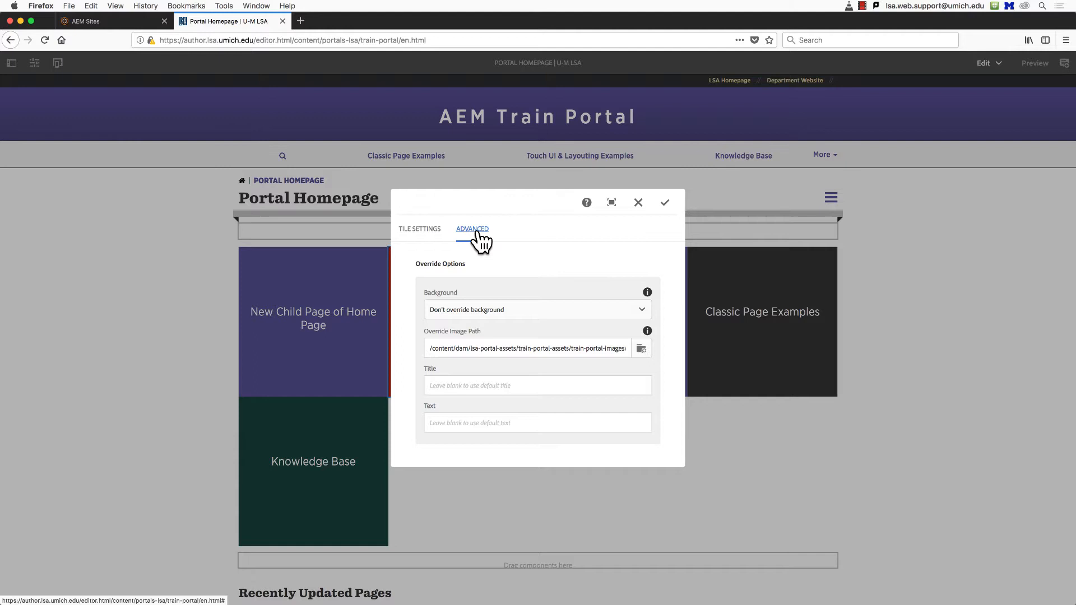
pyautogui.moveTo(481, 240)
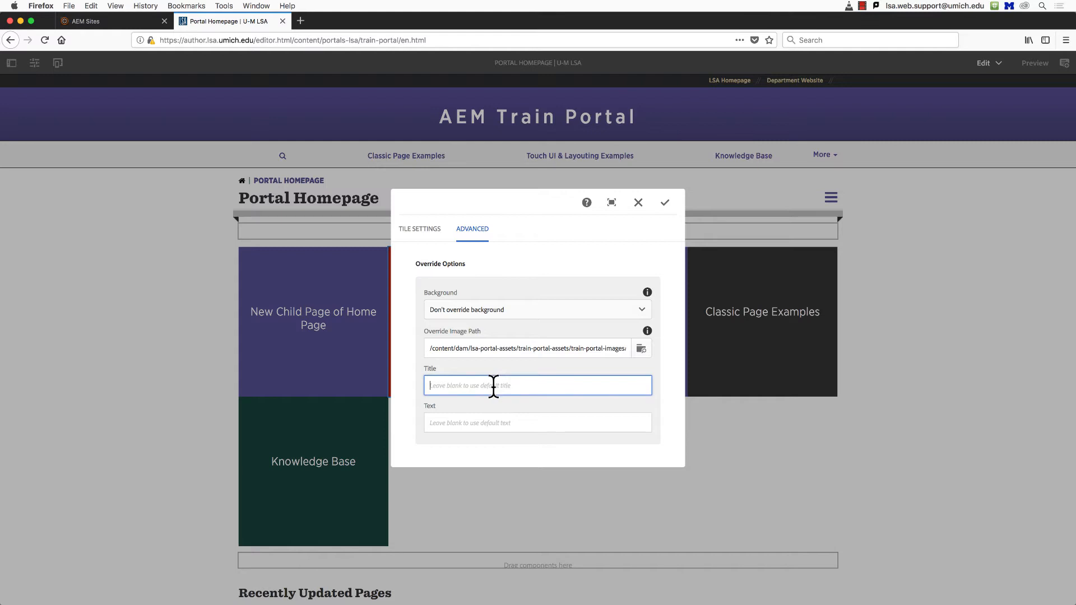
pyautogui.write('Click me now')
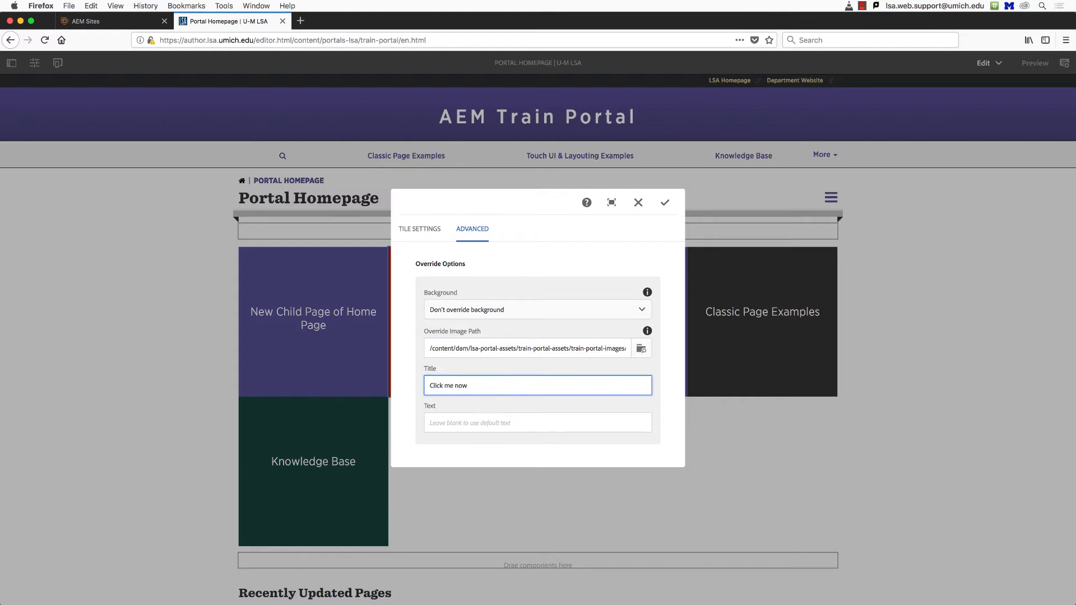
pyautogui.write('Now')
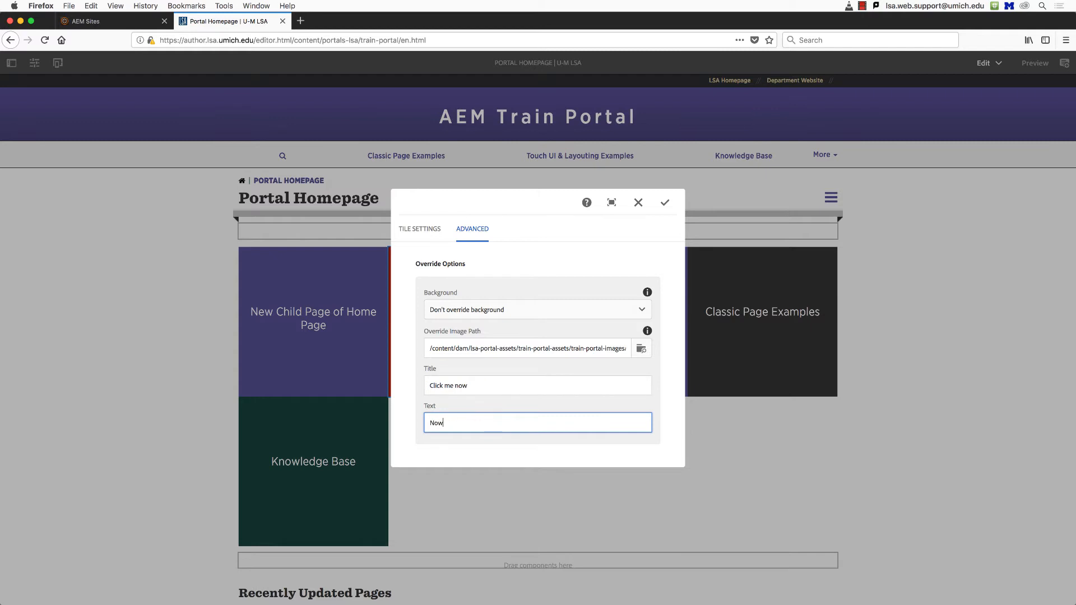
pyautogui.click(662, 203)
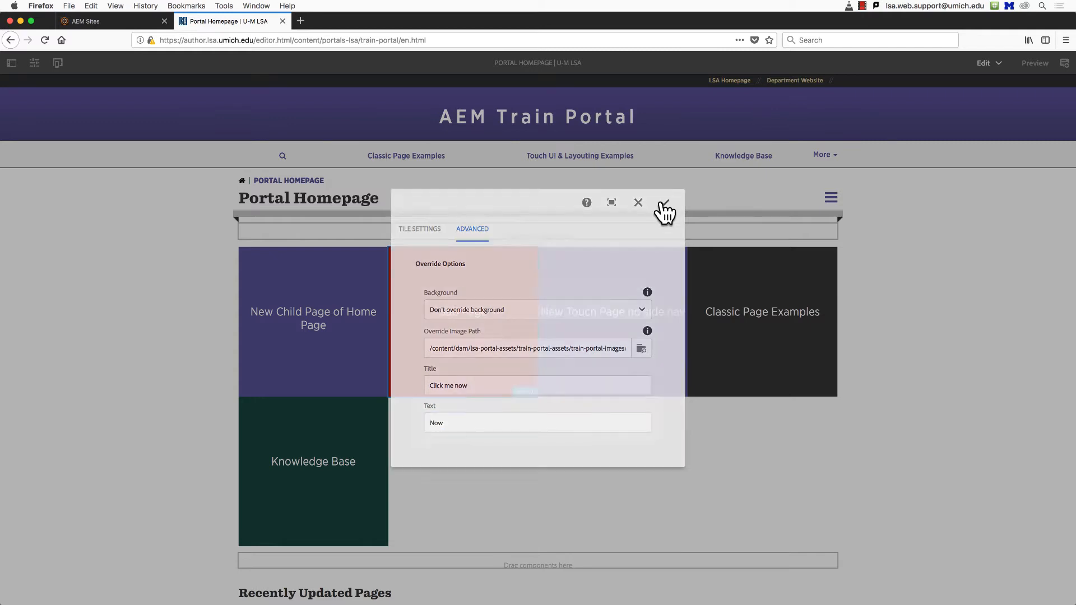
pyautogui.click(664, 203)
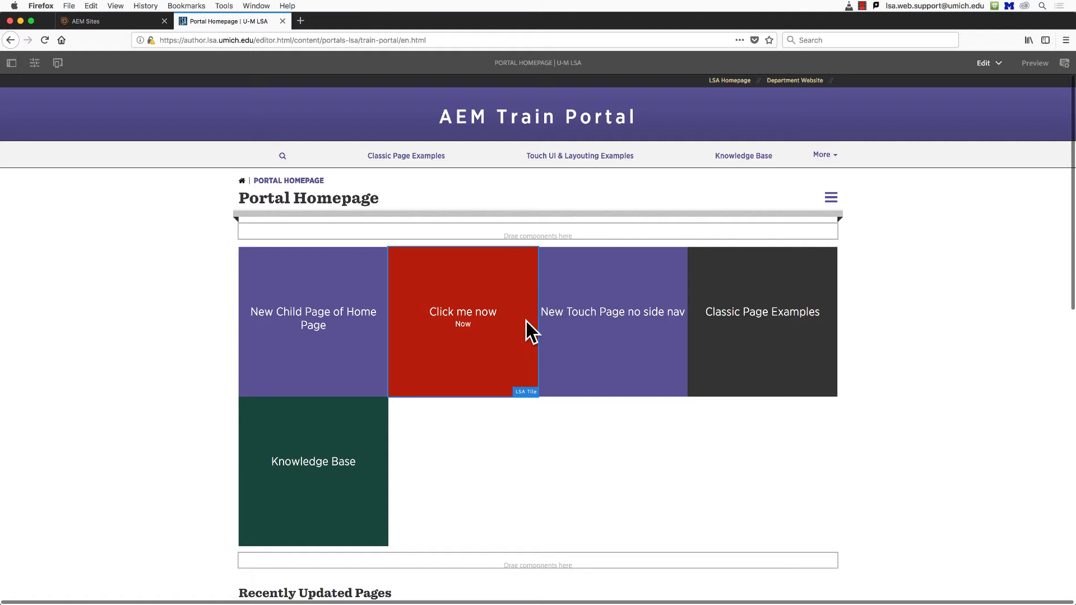
pyautogui.moveTo(473, 360)
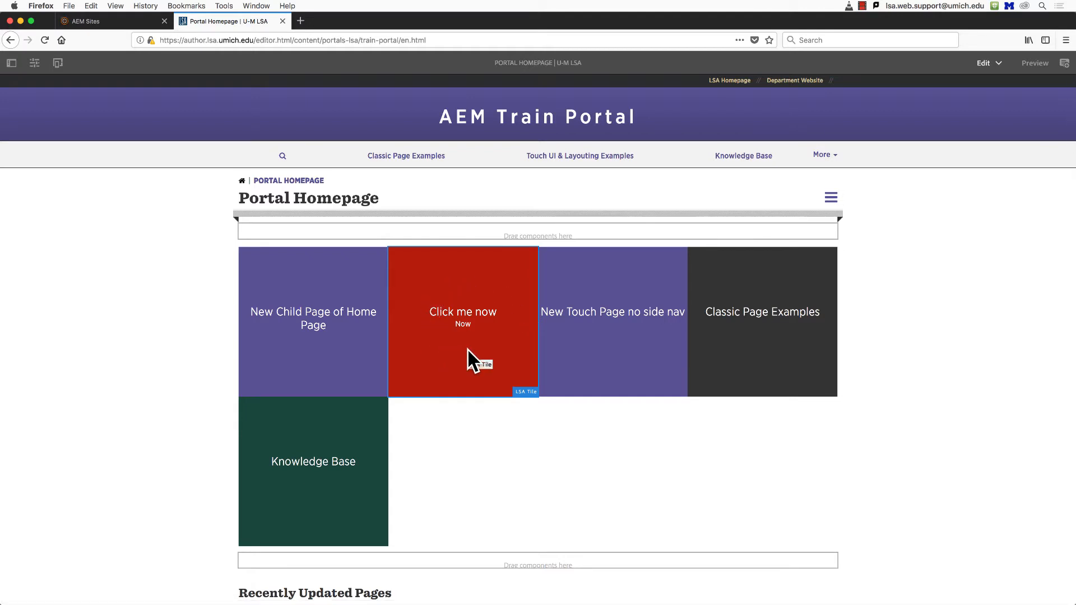
# Step: Set the New Child Page tile's background to Override with Image and start browsing DAM assets for it
pyautogui.click(312, 278)
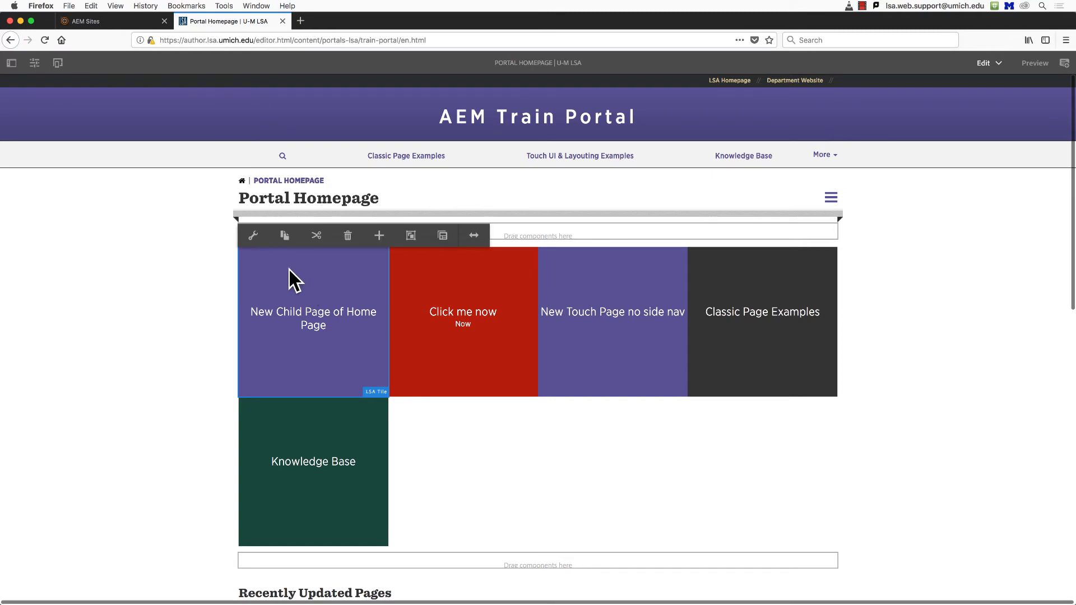
pyautogui.click(253, 235)
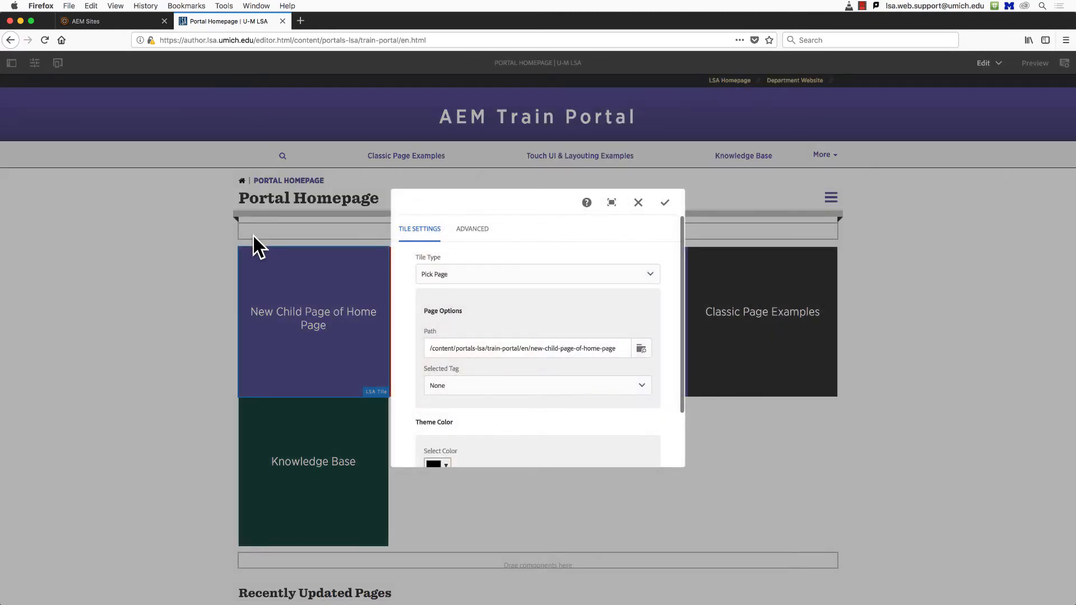
pyautogui.click(472, 228)
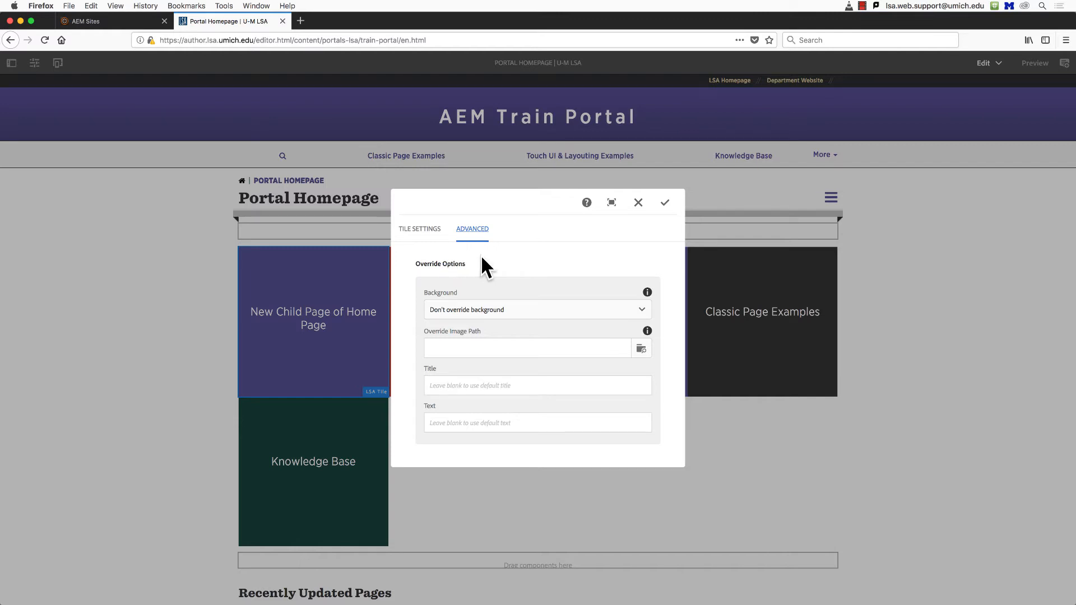
pyautogui.click(537, 310)
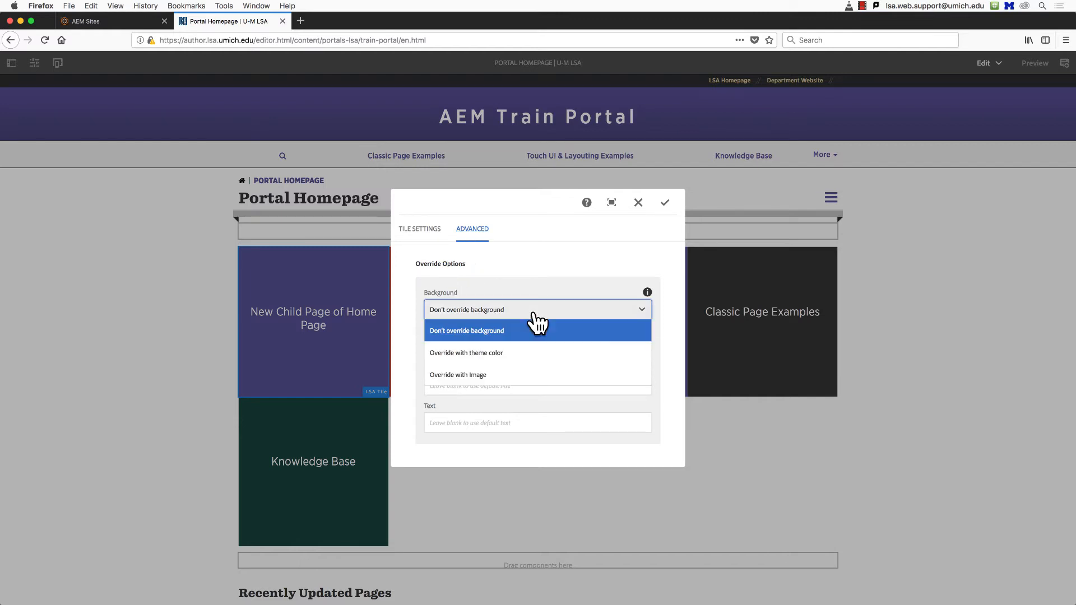
pyautogui.click(457, 374)
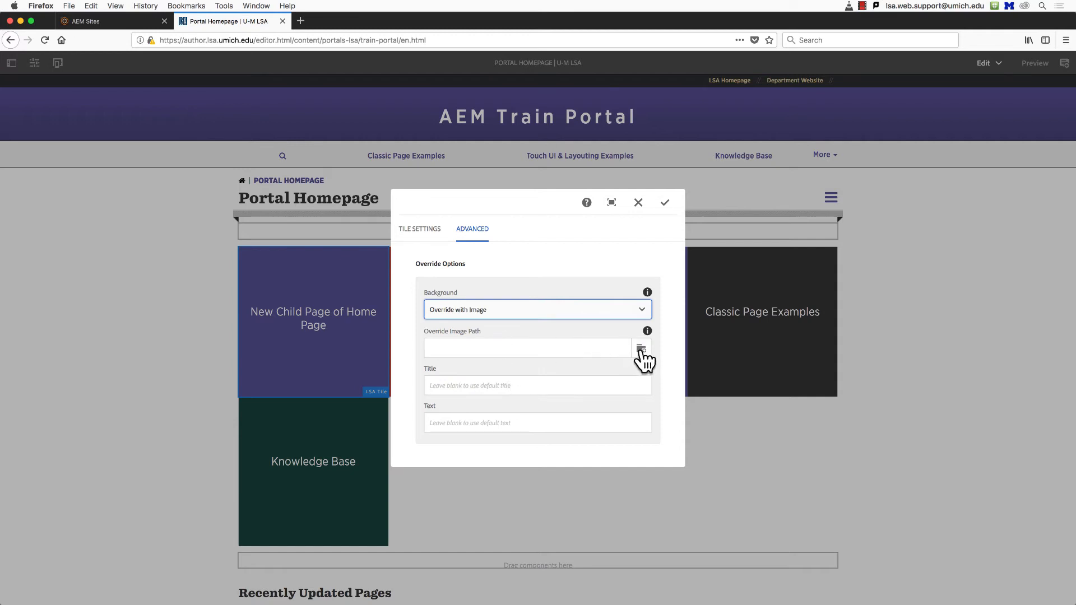
pyautogui.moveTo(641, 352)
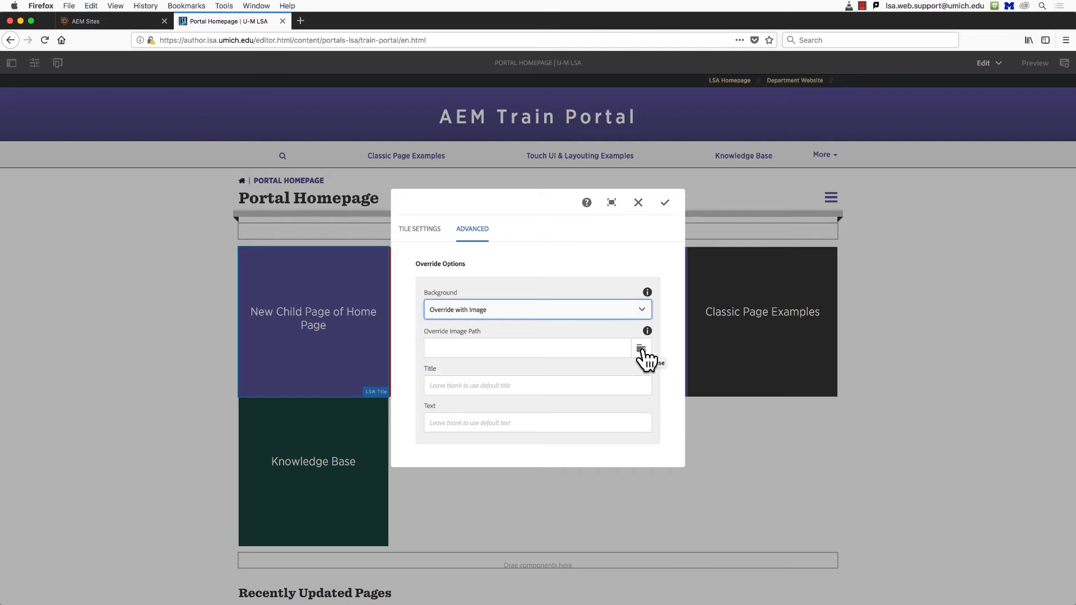
pyautogui.click(641, 347)
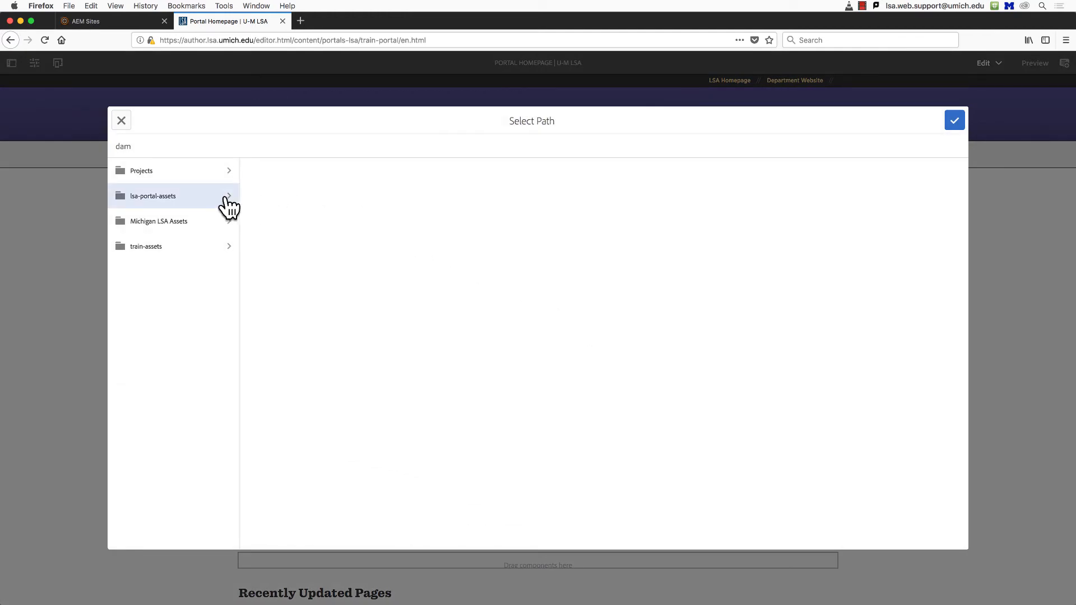
# Step: Pick bluto.jpg from lsa-portal-assets > train-portal-assets > train-portal-images as the tile's override image path
pyautogui.click(171, 195)
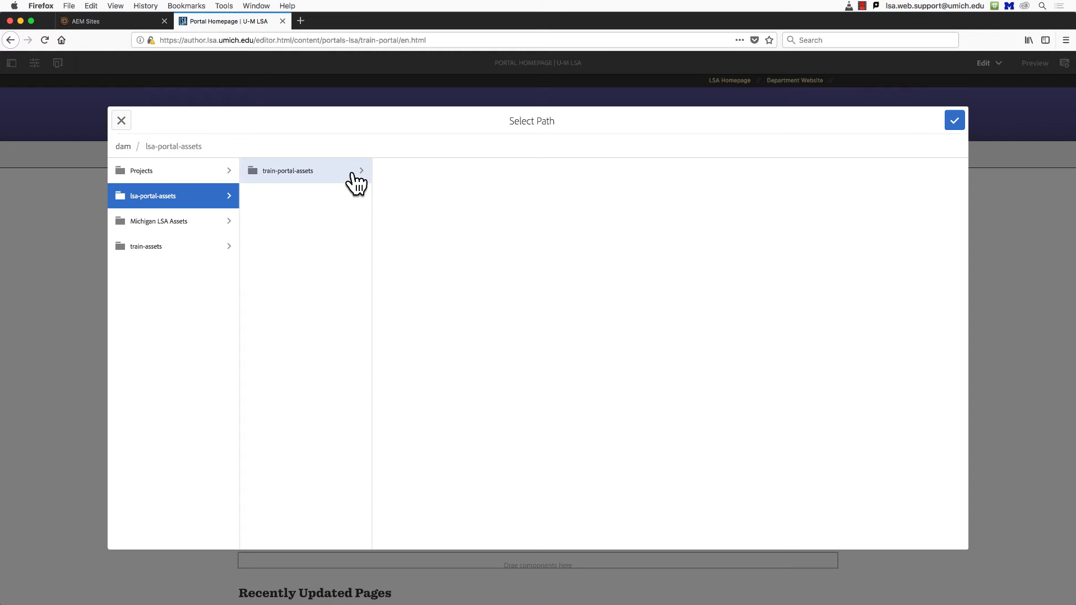
pyautogui.click(288, 170)
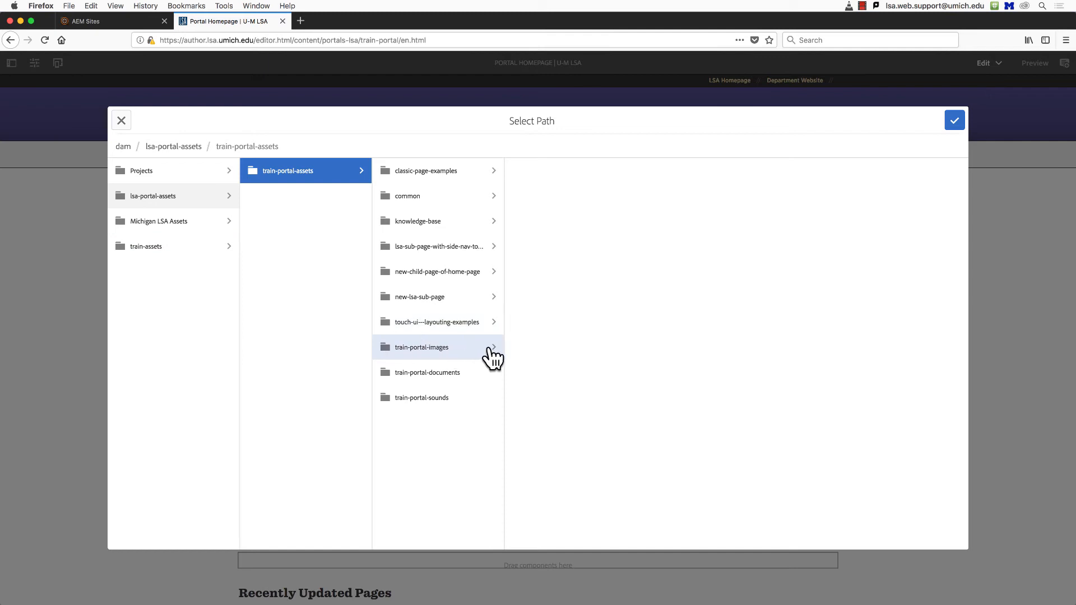
pyautogui.click(421, 347)
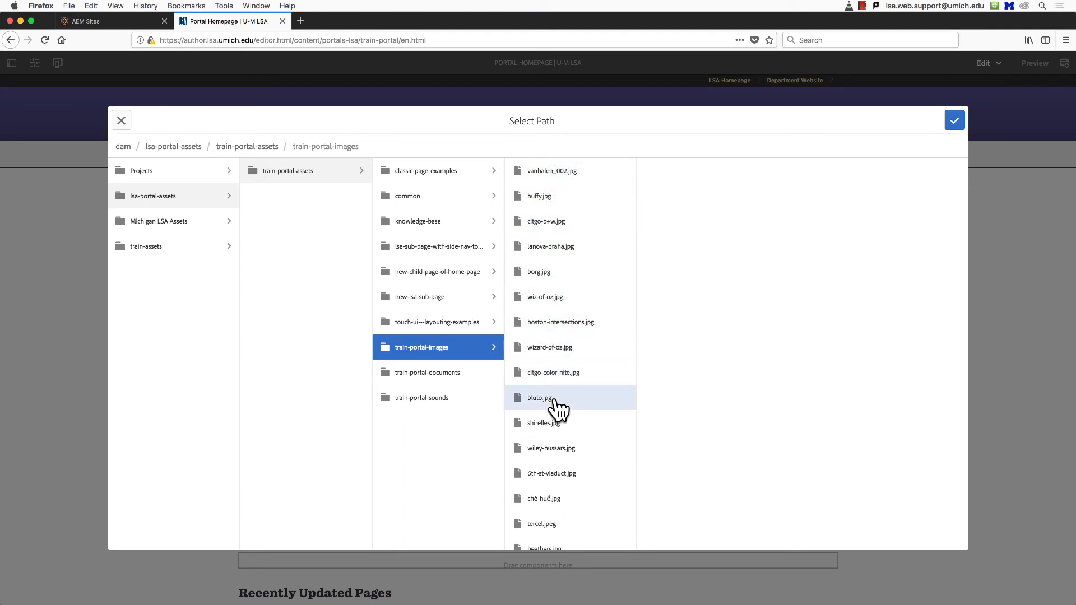
pyautogui.click(540, 398)
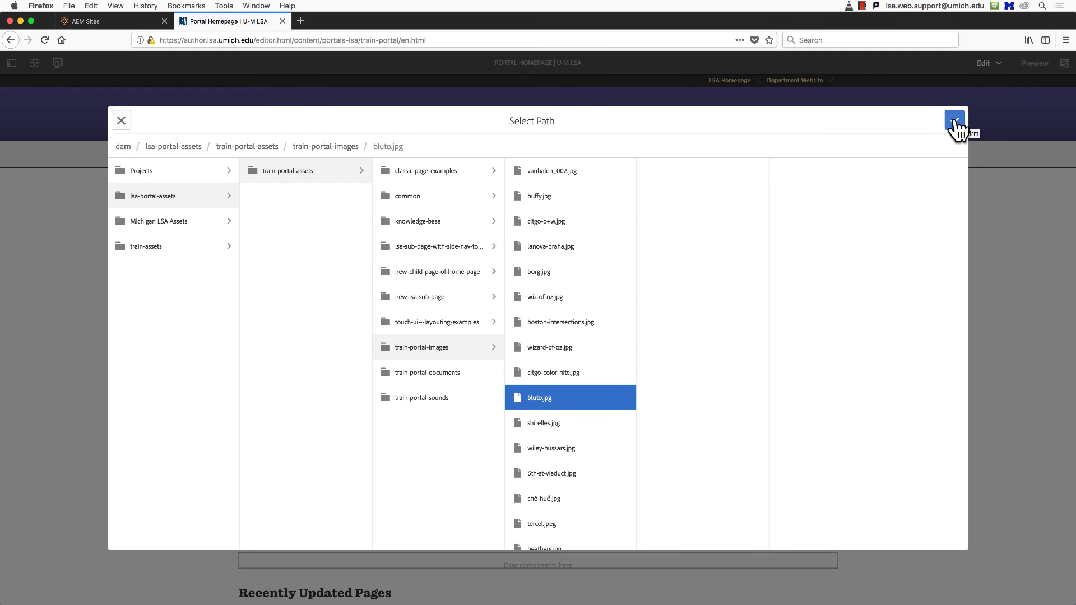
pyautogui.click(955, 120)
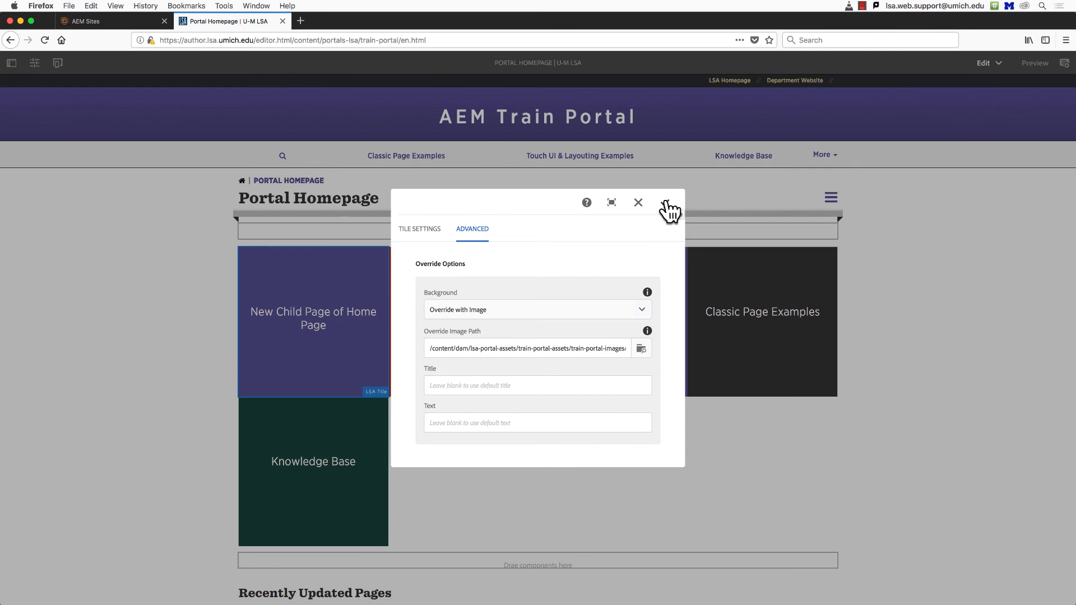
# Step: Apply the override so the New Child Page of Home Page tile shows the bluto.jpg background
pyautogui.click(638, 202)
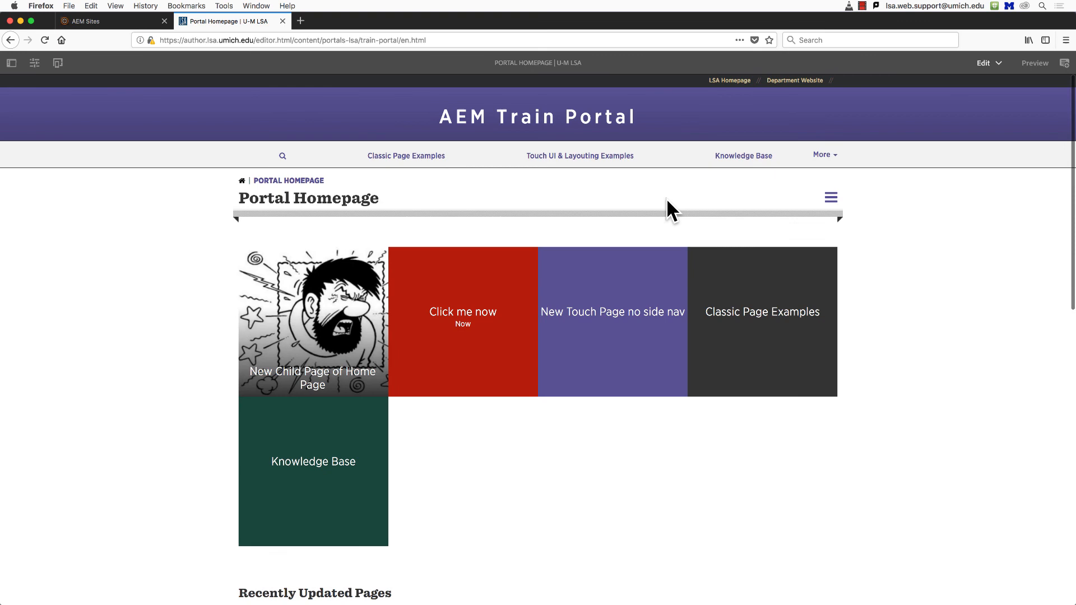
pyautogui.click(313, 322)
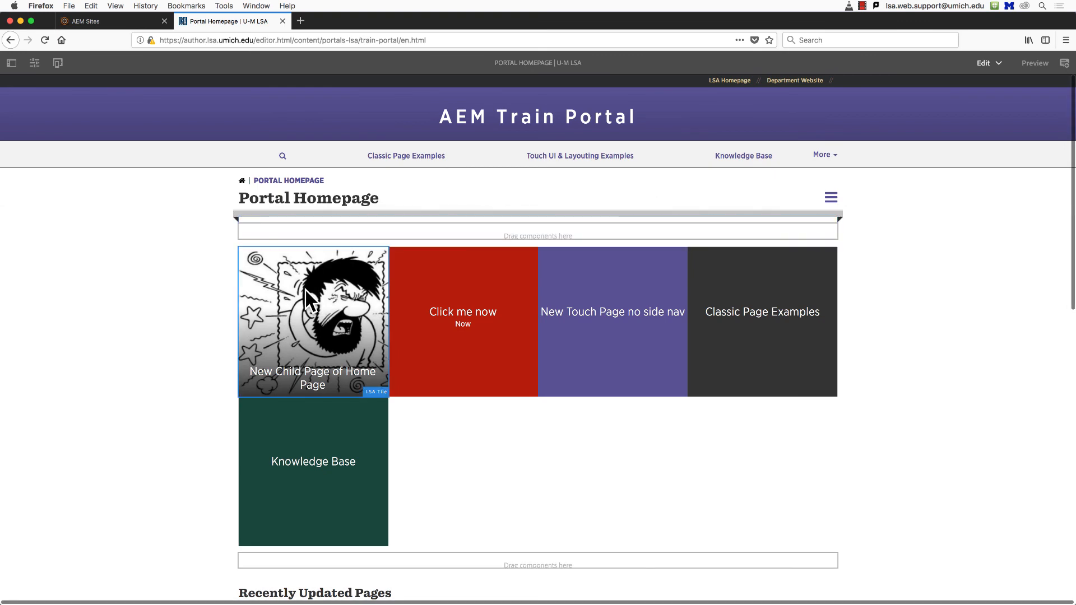